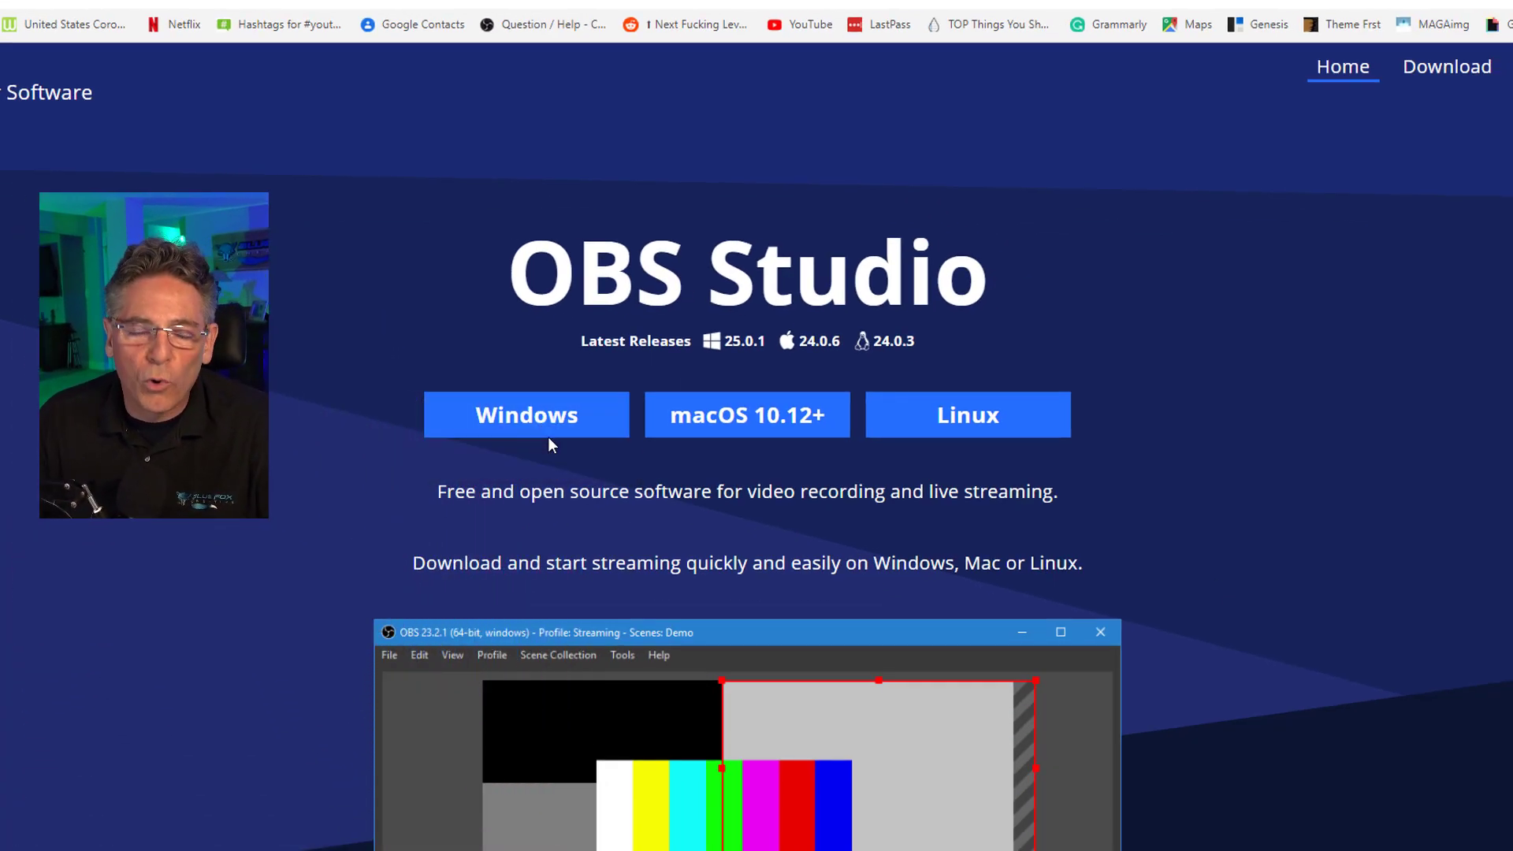
pyautogui.moveTo(758, 599)
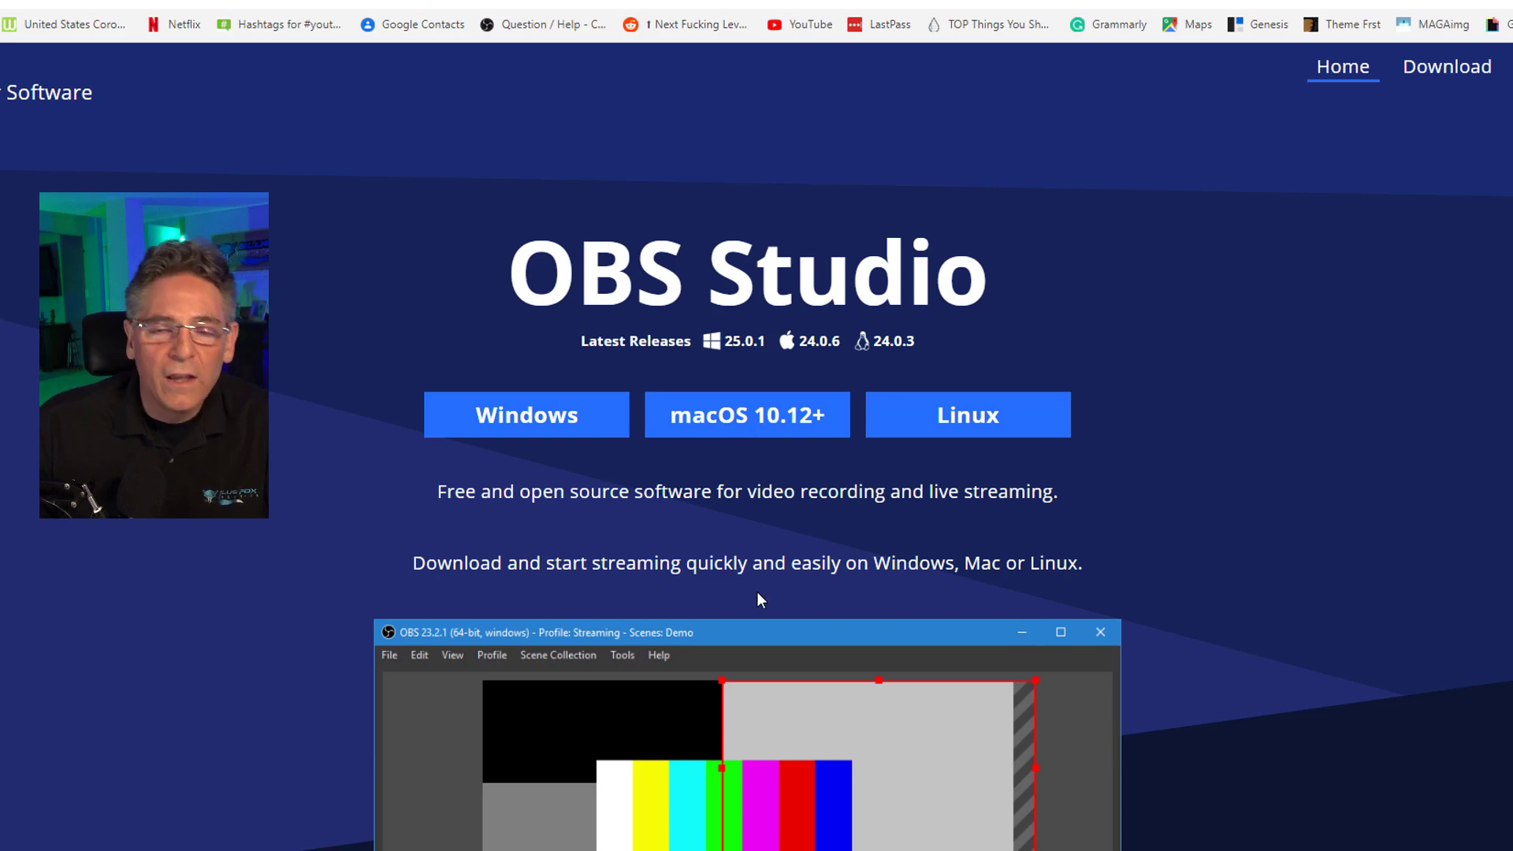
pyautogui.moveTo(718, 615)
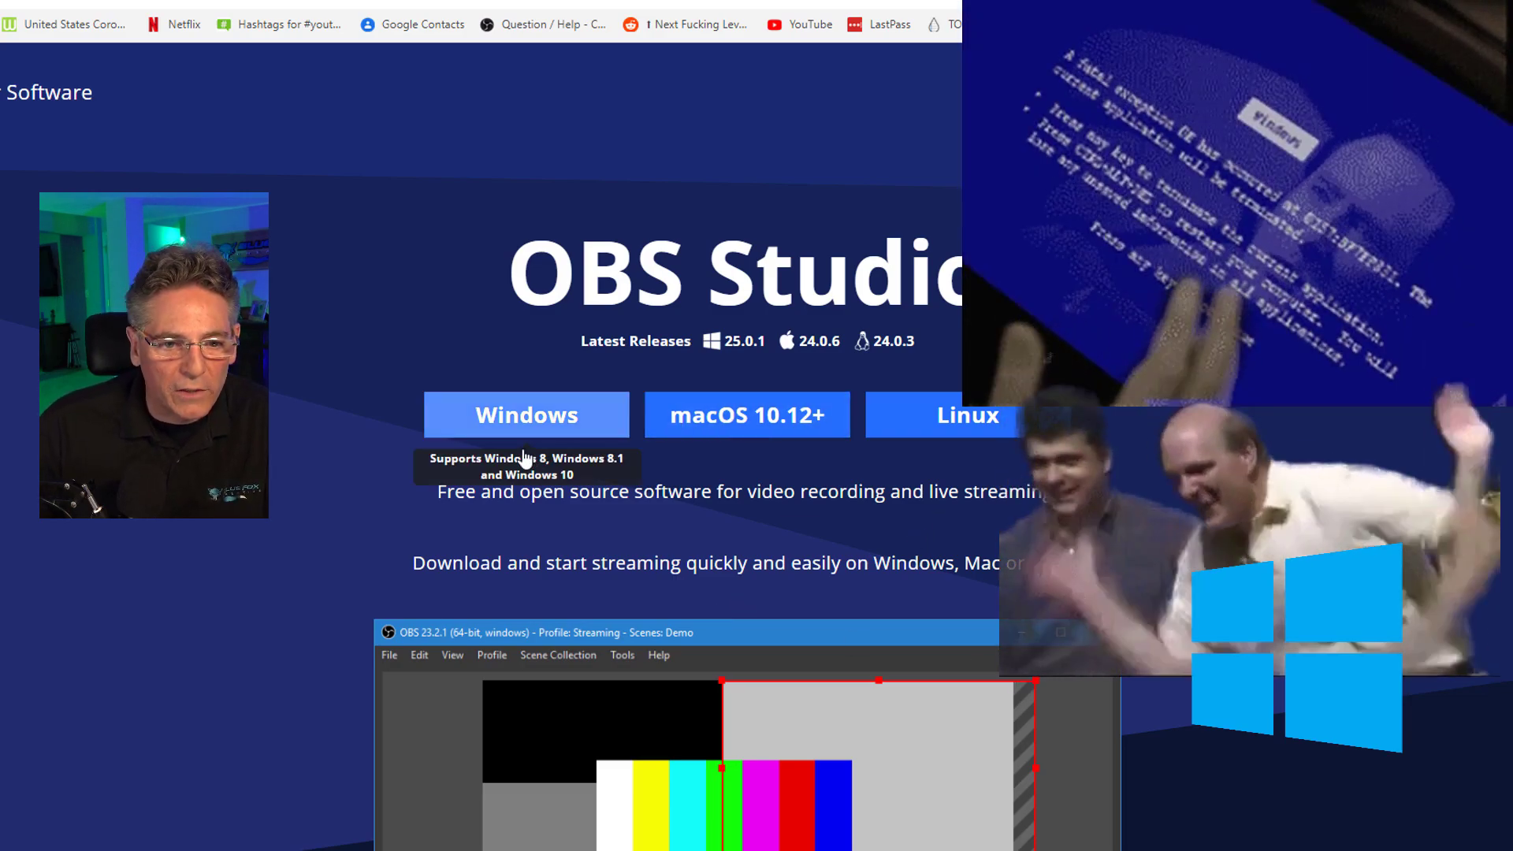
# Start the Windows download of OBS Studio from the OBS website in Chrome
pyautogui.click(526, 414)
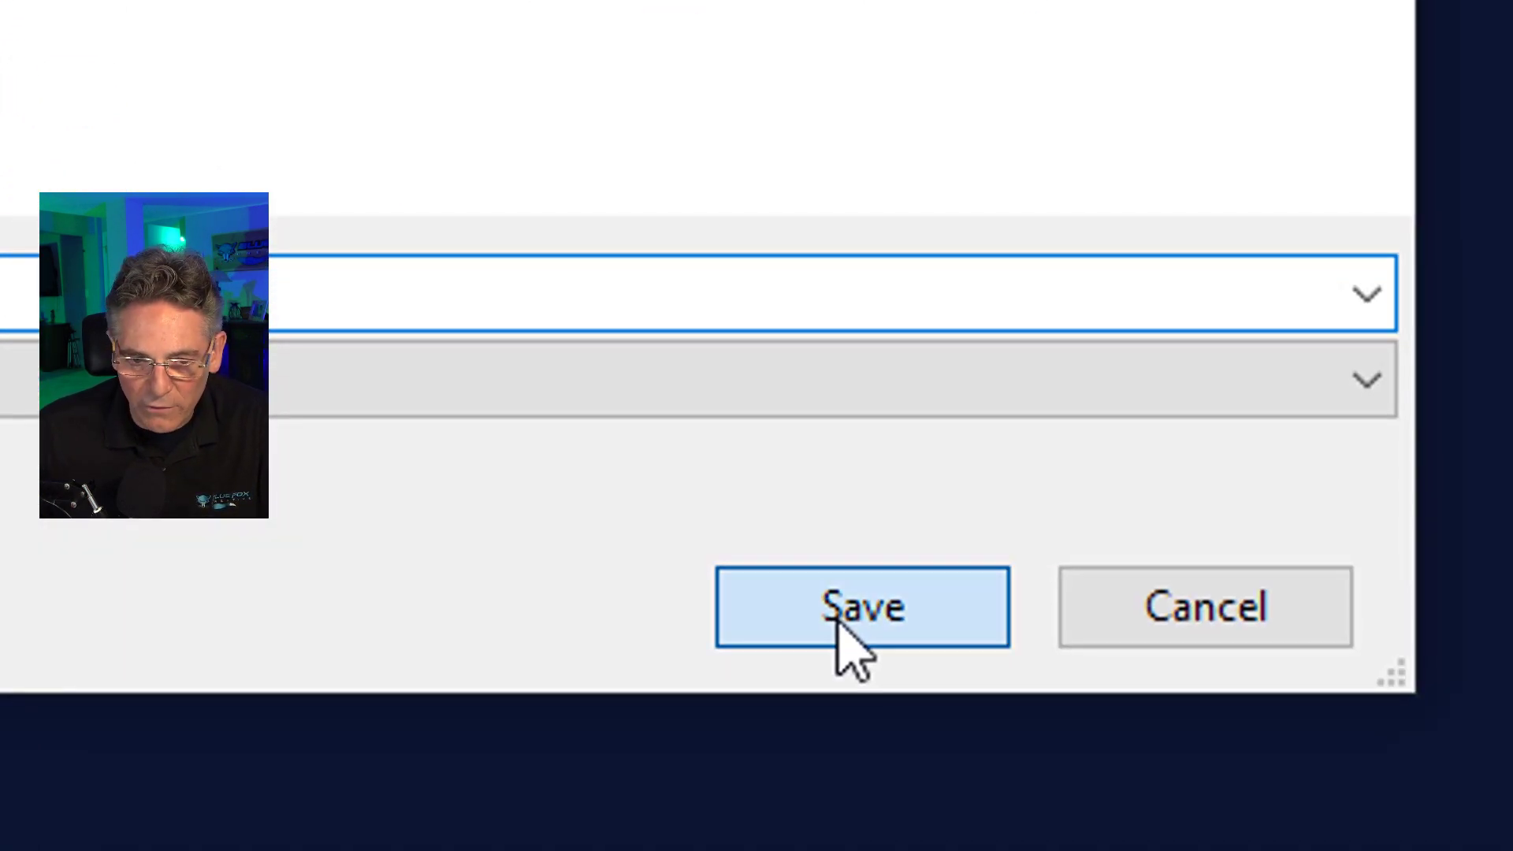
# Save the installer, accept the license and install OBS Studio 25.0.1 to C:\Program Files\obs-studio
pyautogui.click(862, 606)
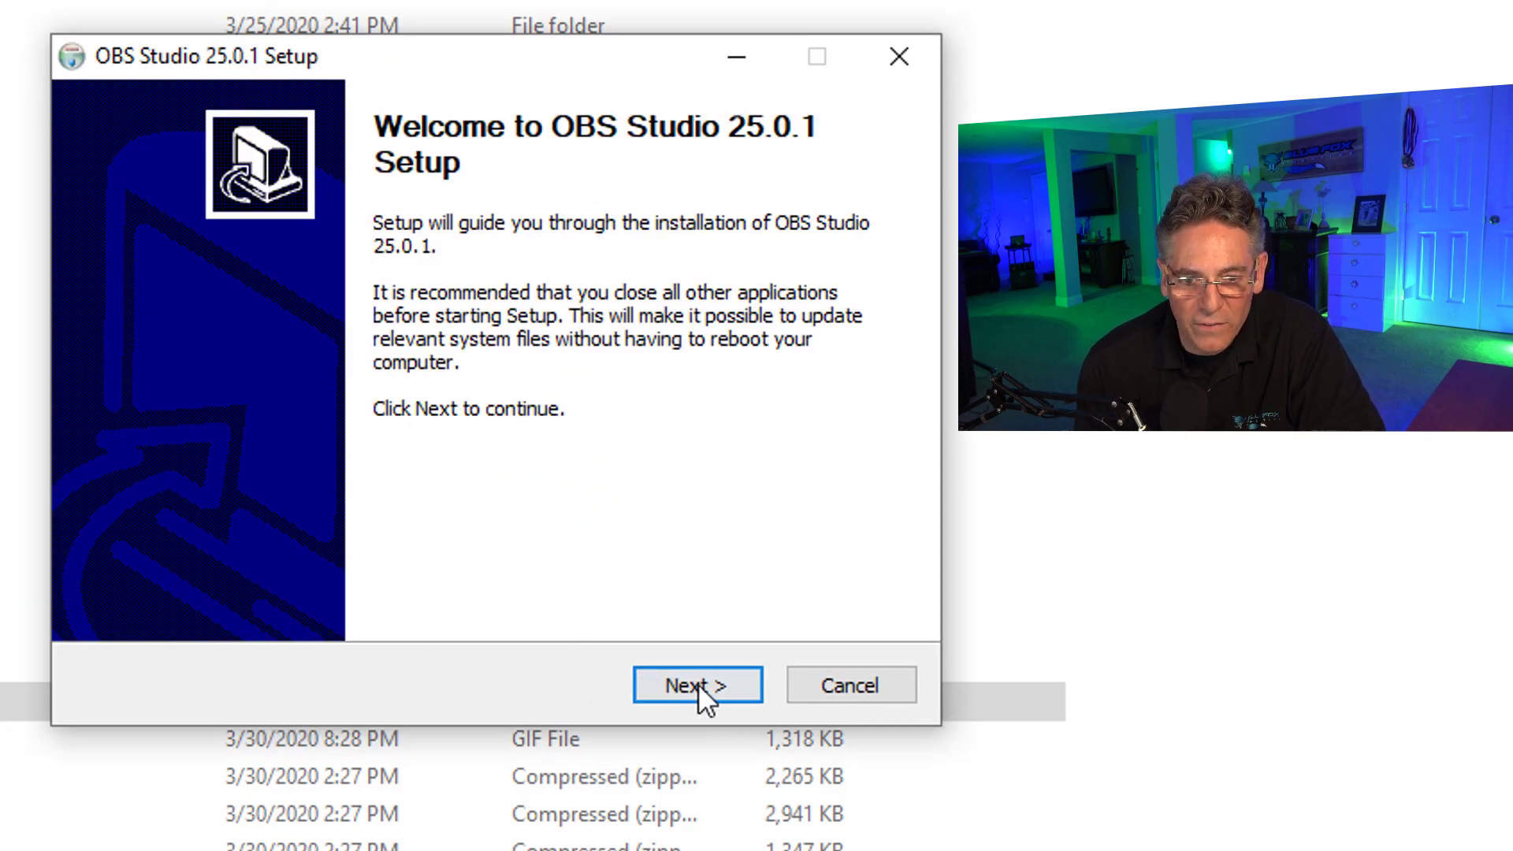
pyautogui.click(696, 685)
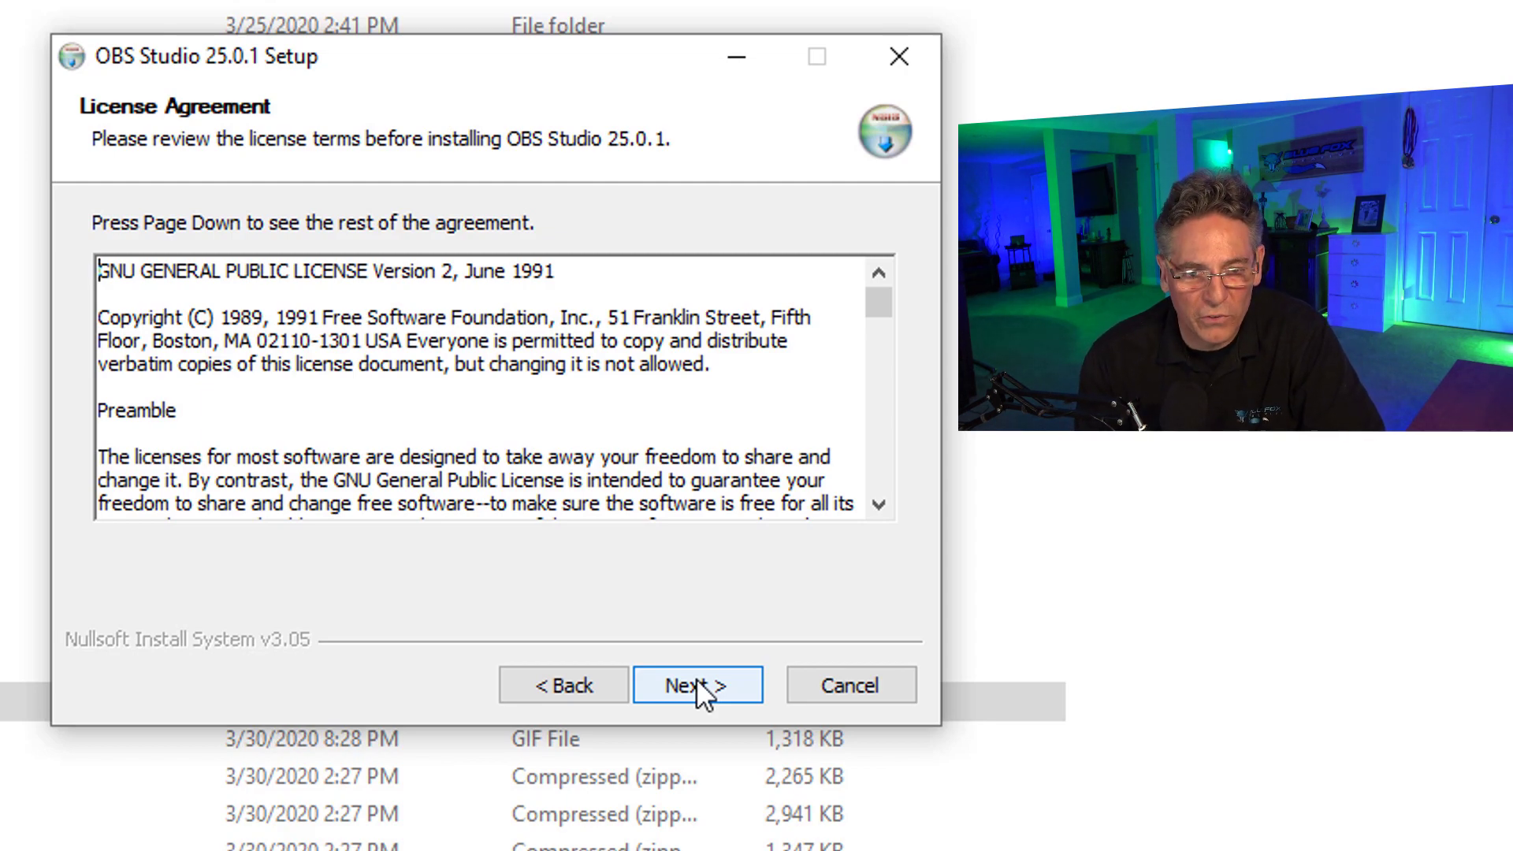
pyautogui.moveTo(709, 719)
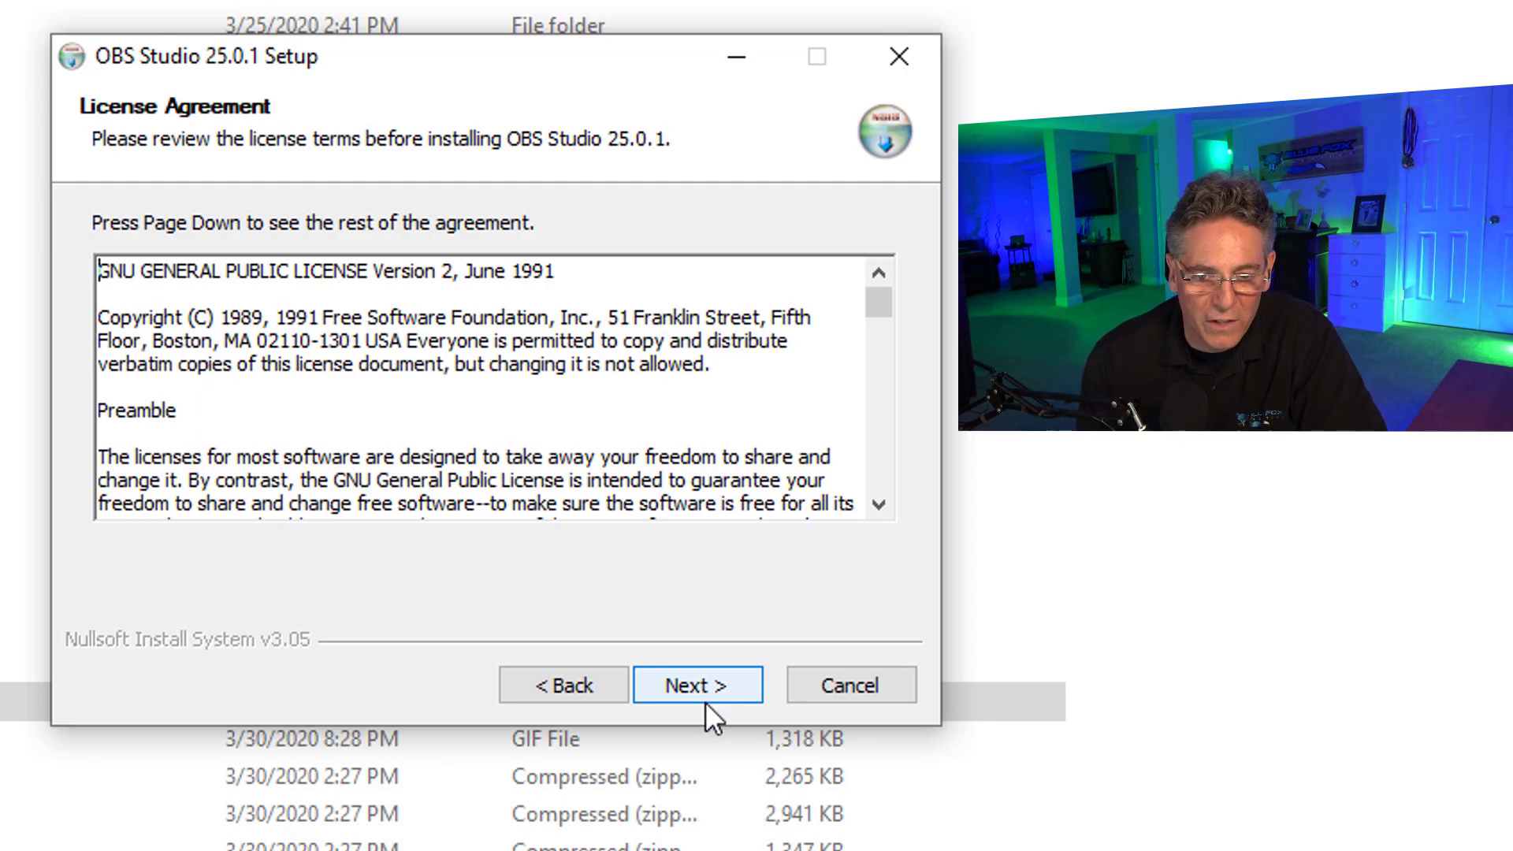
pyautogui.click(697, 685)
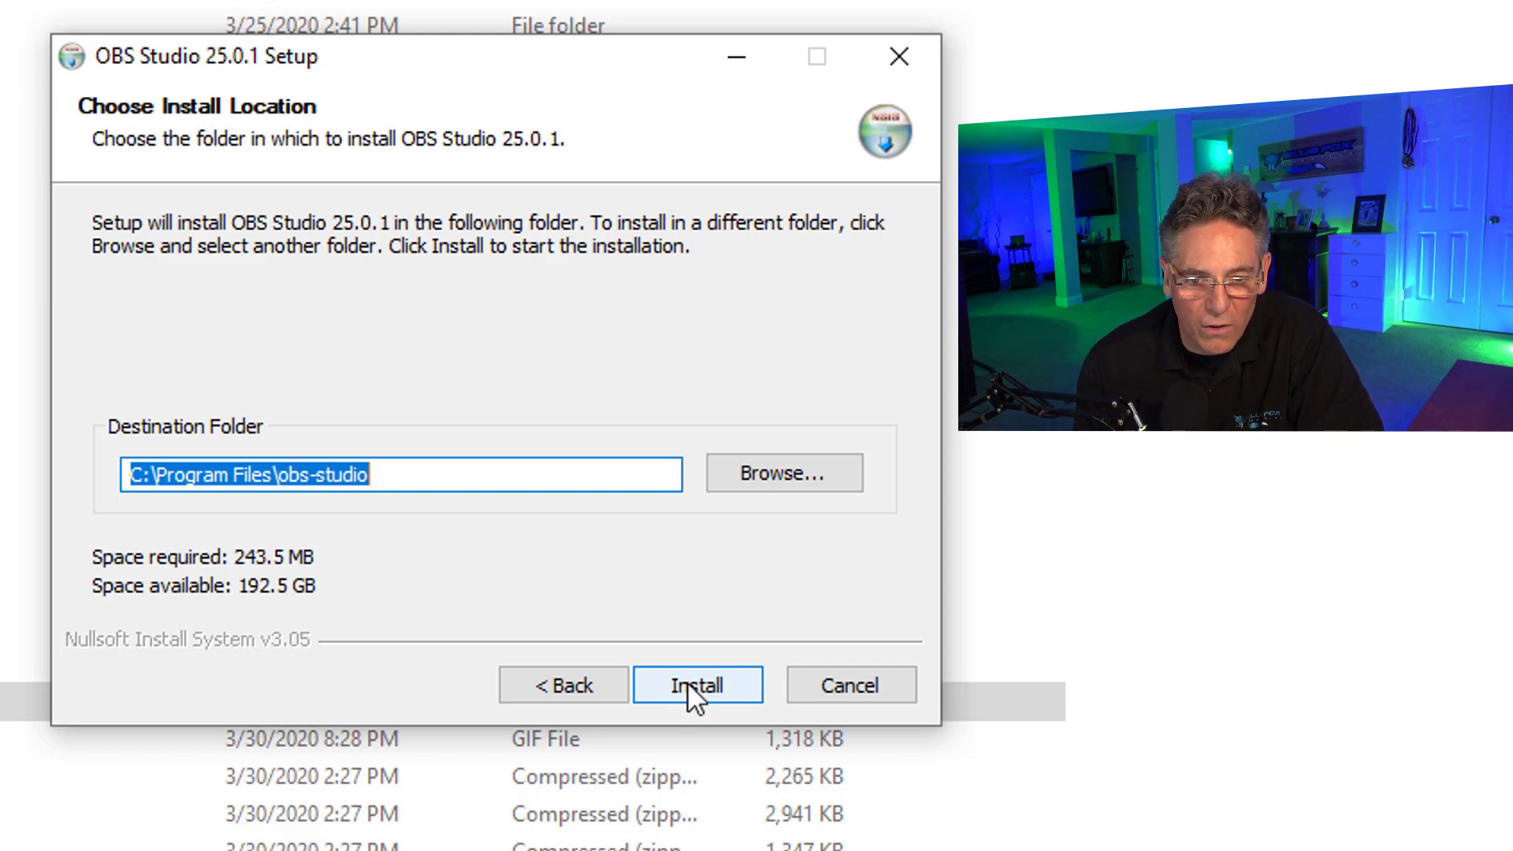
pyautogui.click(696, 685)
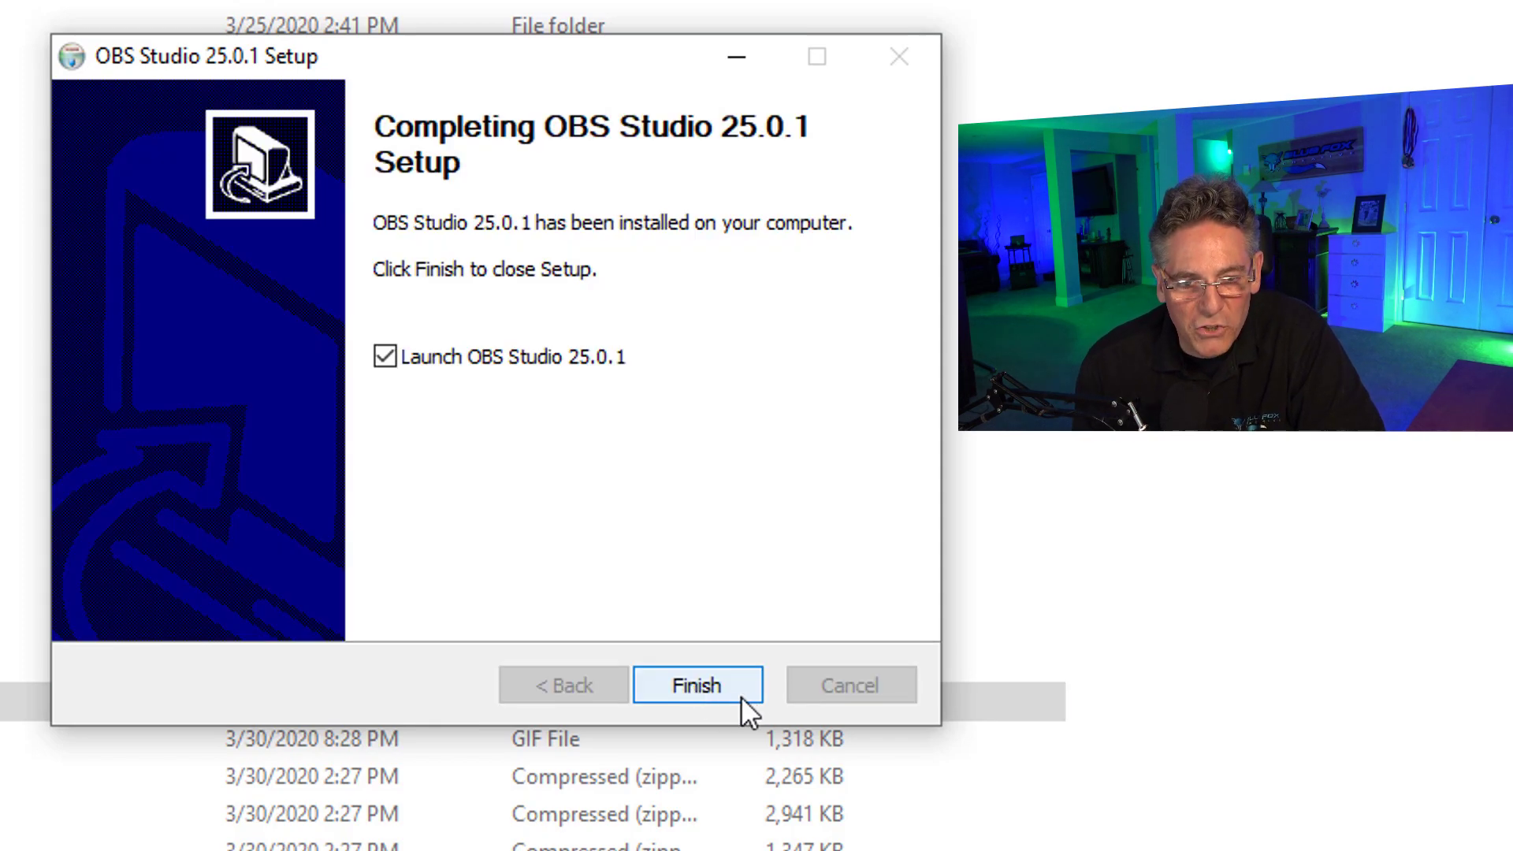
pyautogui.moveTo(440, 400)
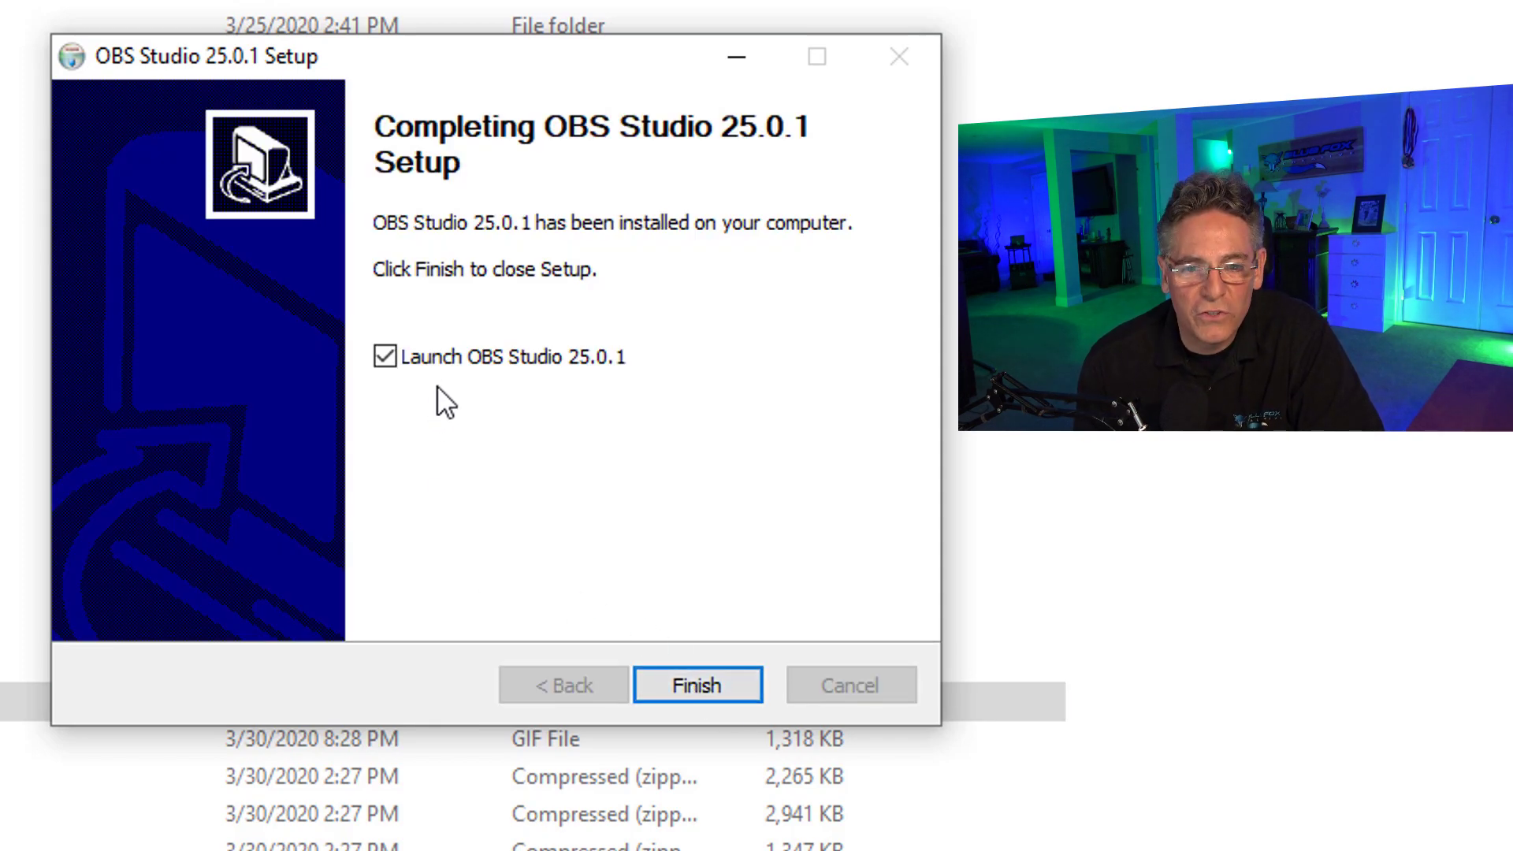
# Finish setup and launch OBS Studio for the first time from the Downloads folder
pyautogui.click(697, 686)
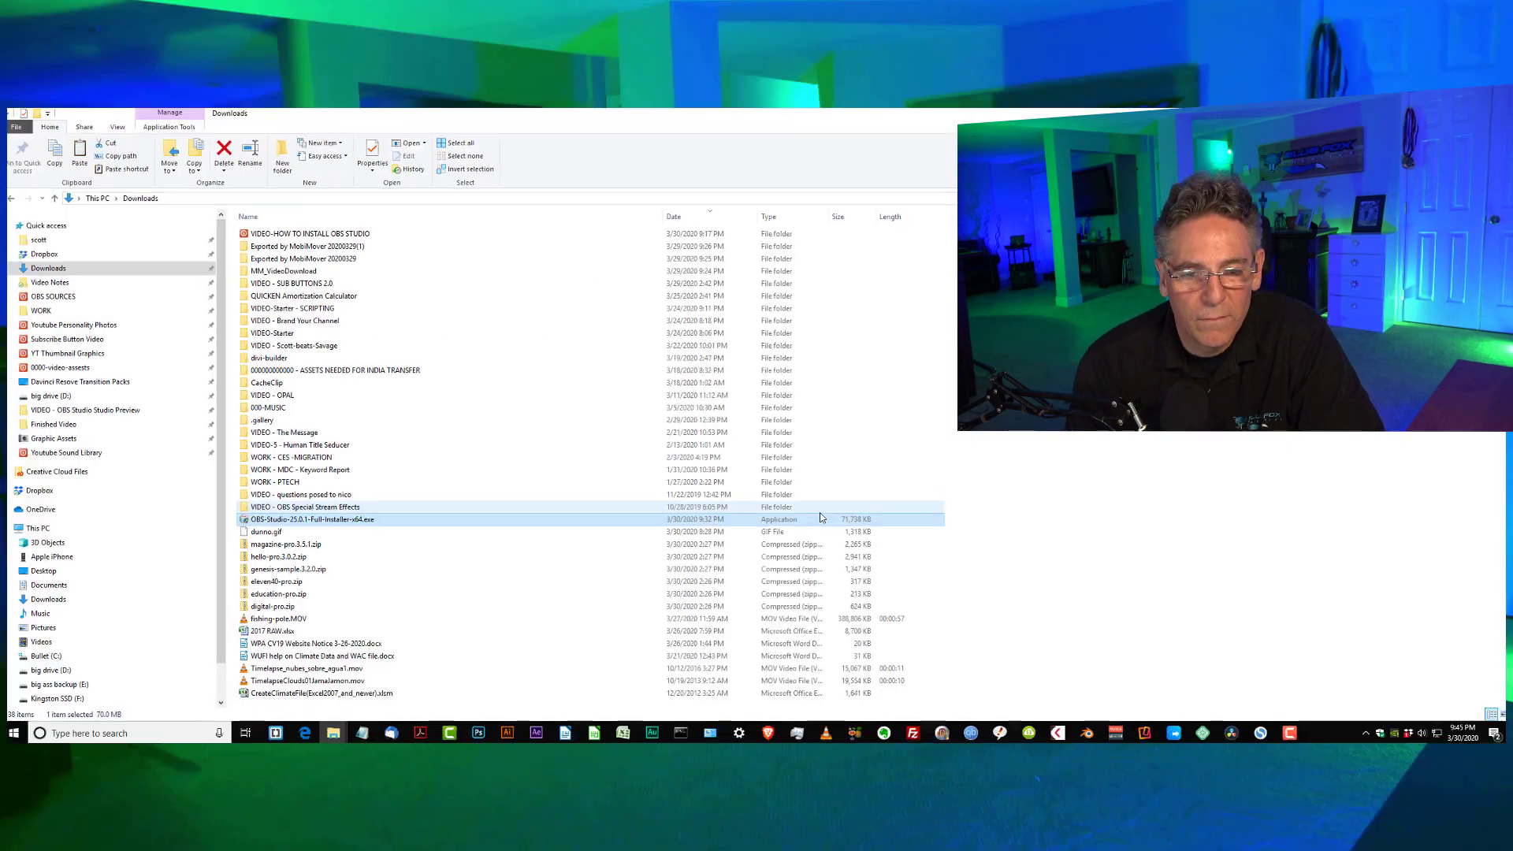
pyautogui.doubleClick(310, 518)
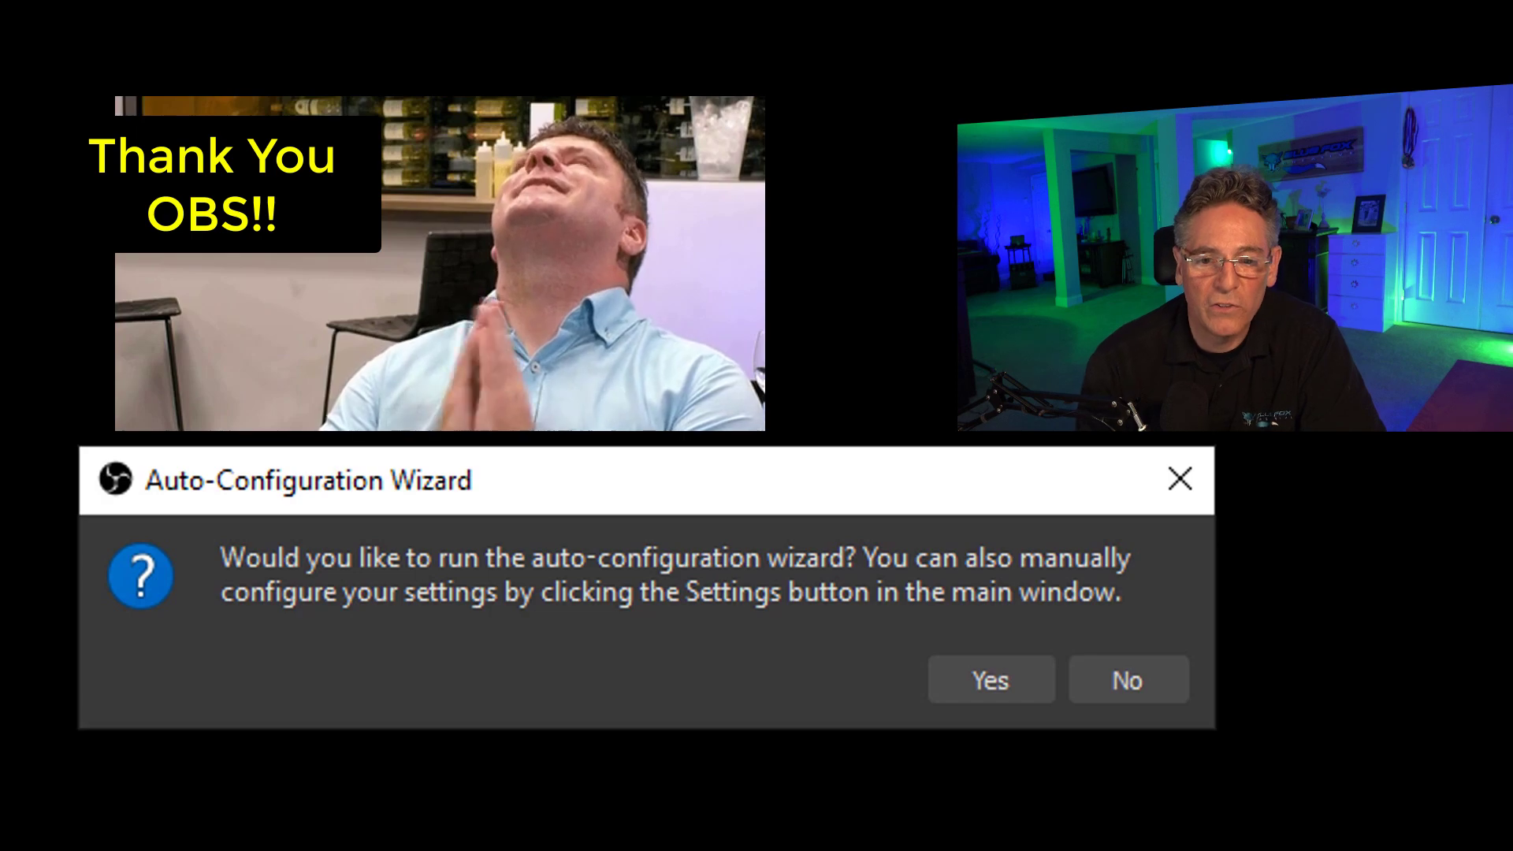
pyautogui.moveTo(990, 680)
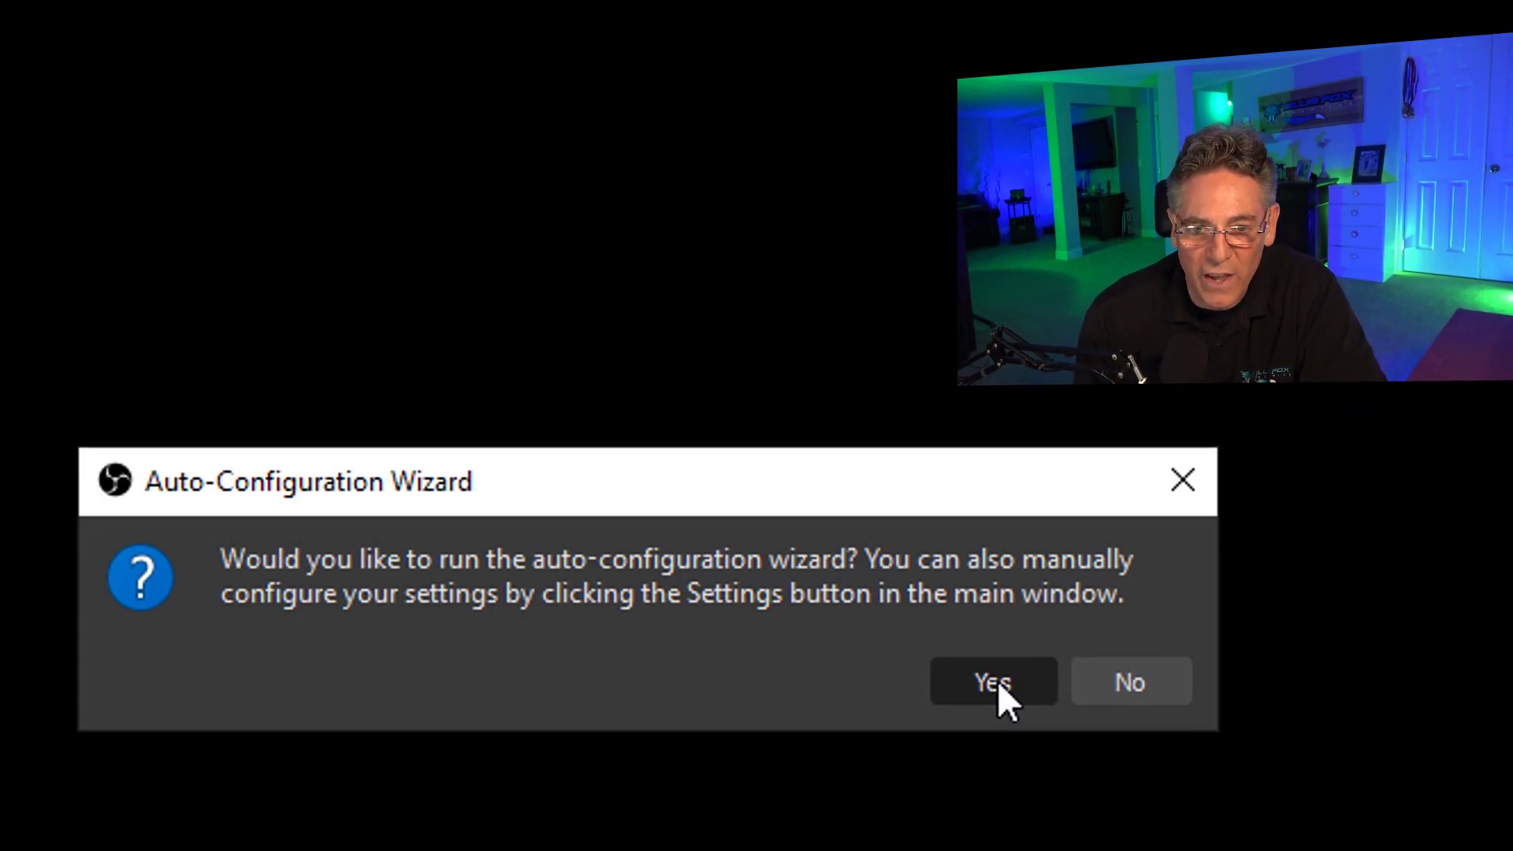
# Run the auto-configuration wizard optimized for streaming, 1920x1080 canvas at 30 FPS
pyautogui.click(993, 680)
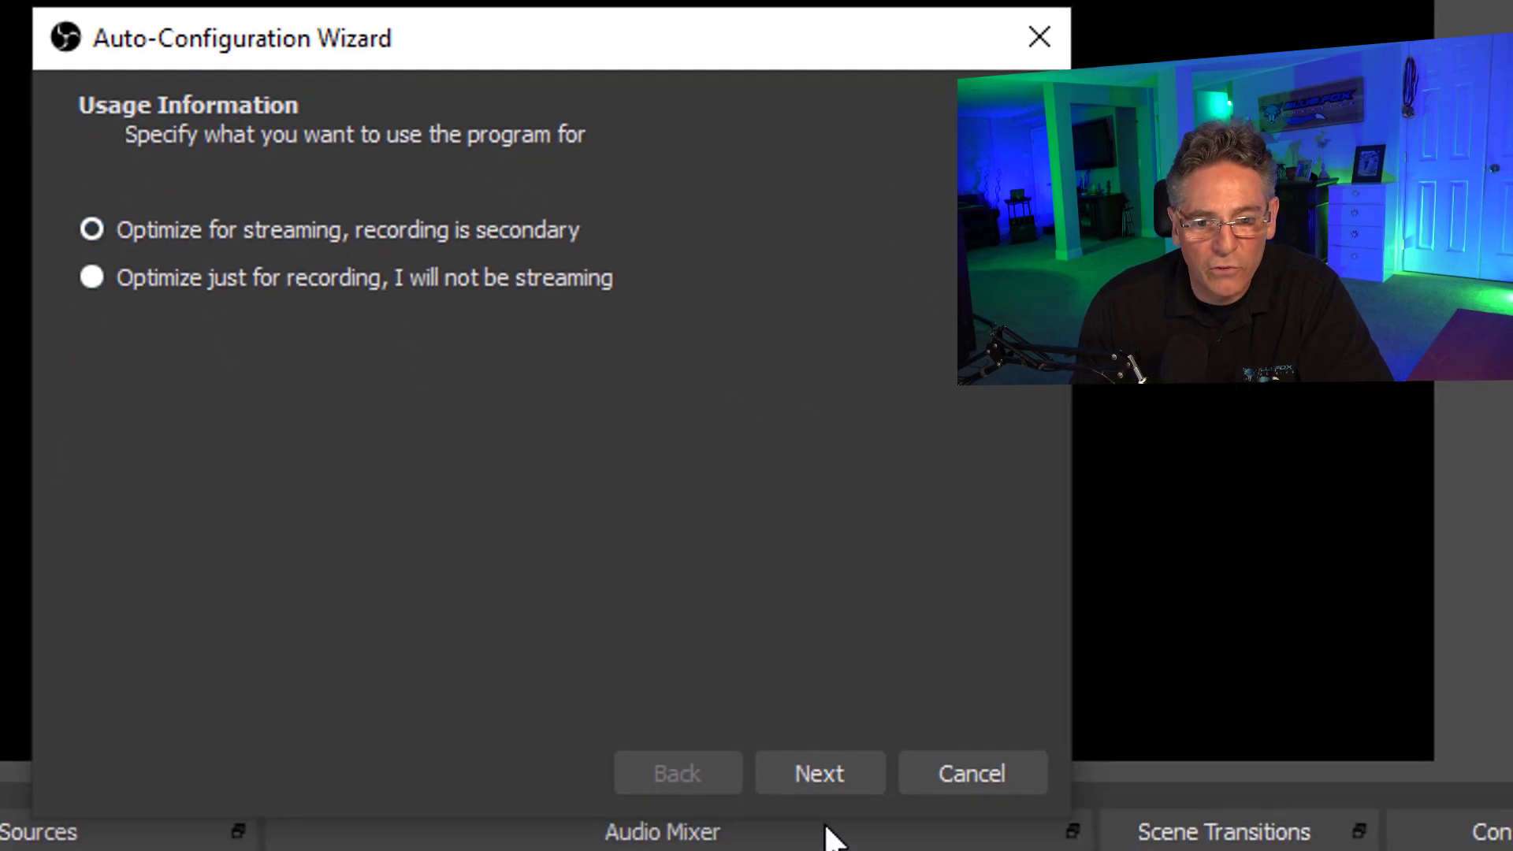
pyautogui.click(819, 772)
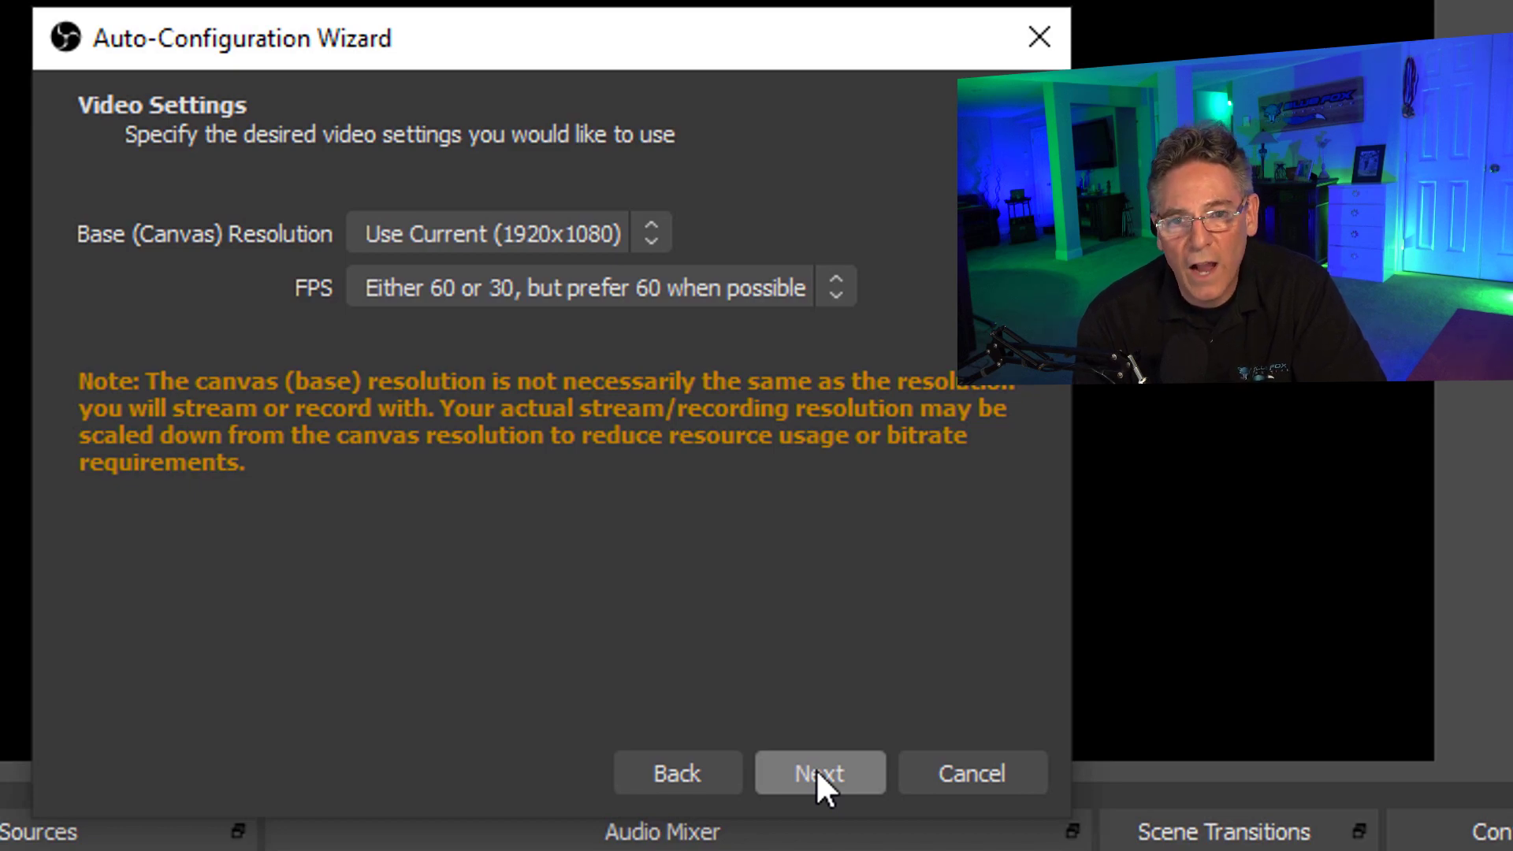
pyautogui.moveTo(686, 323)
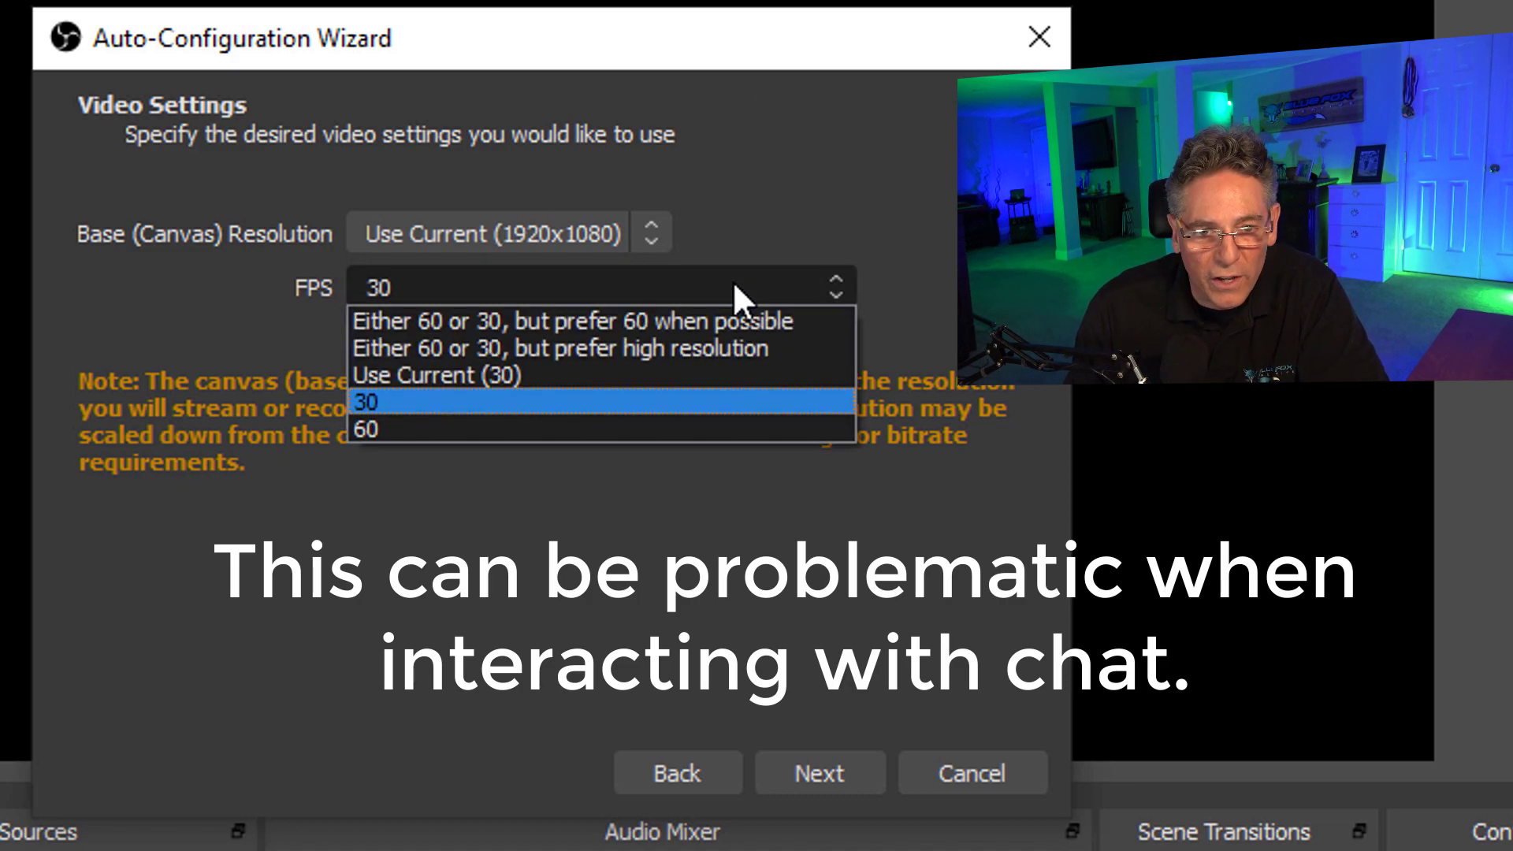
pyautogui.moveTo(782, 414)
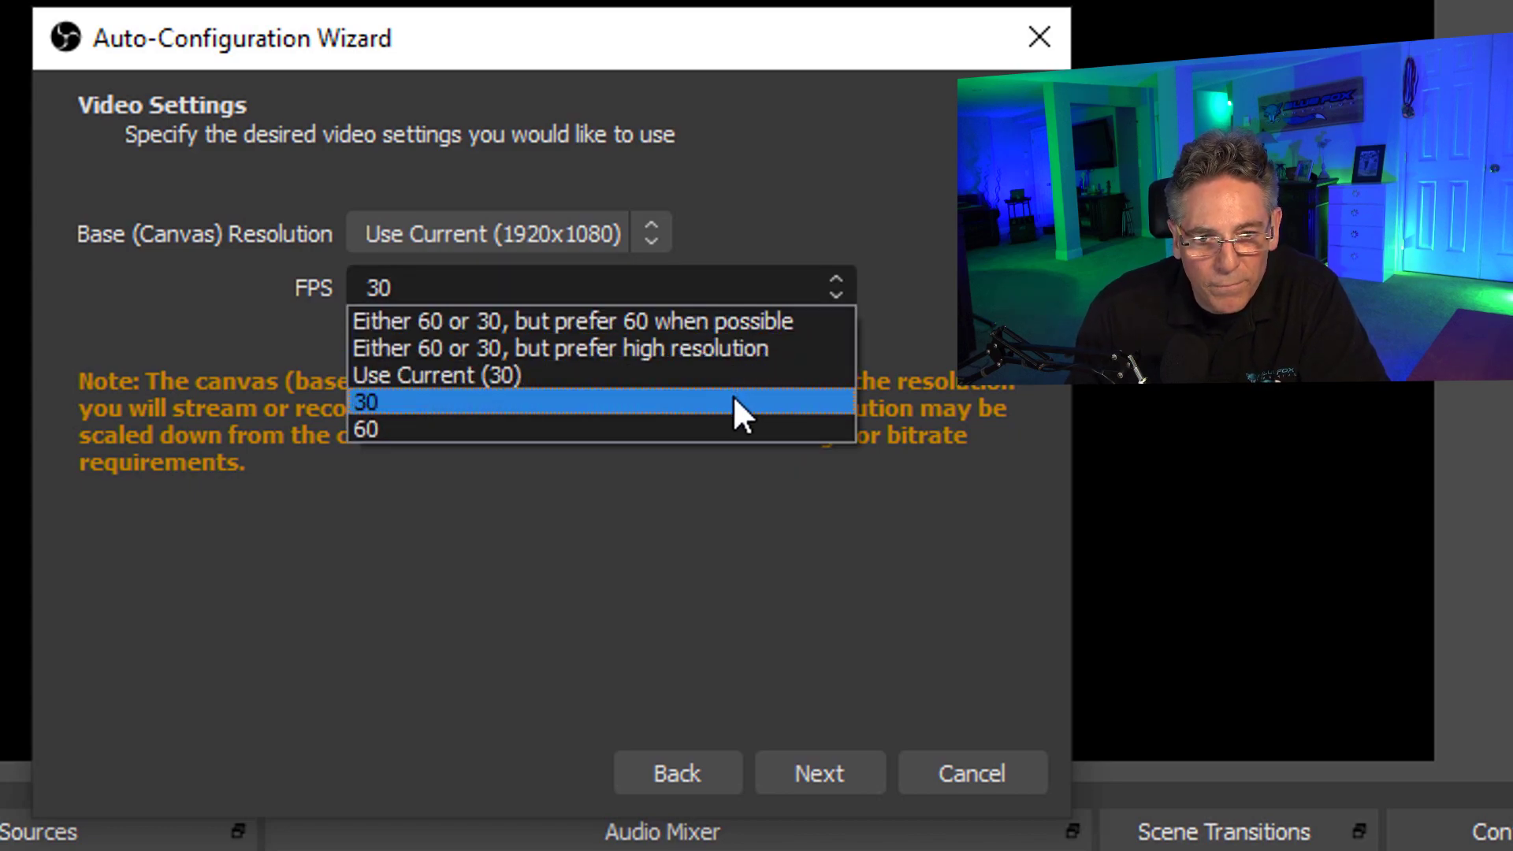
pyautogui.click(818, 772)
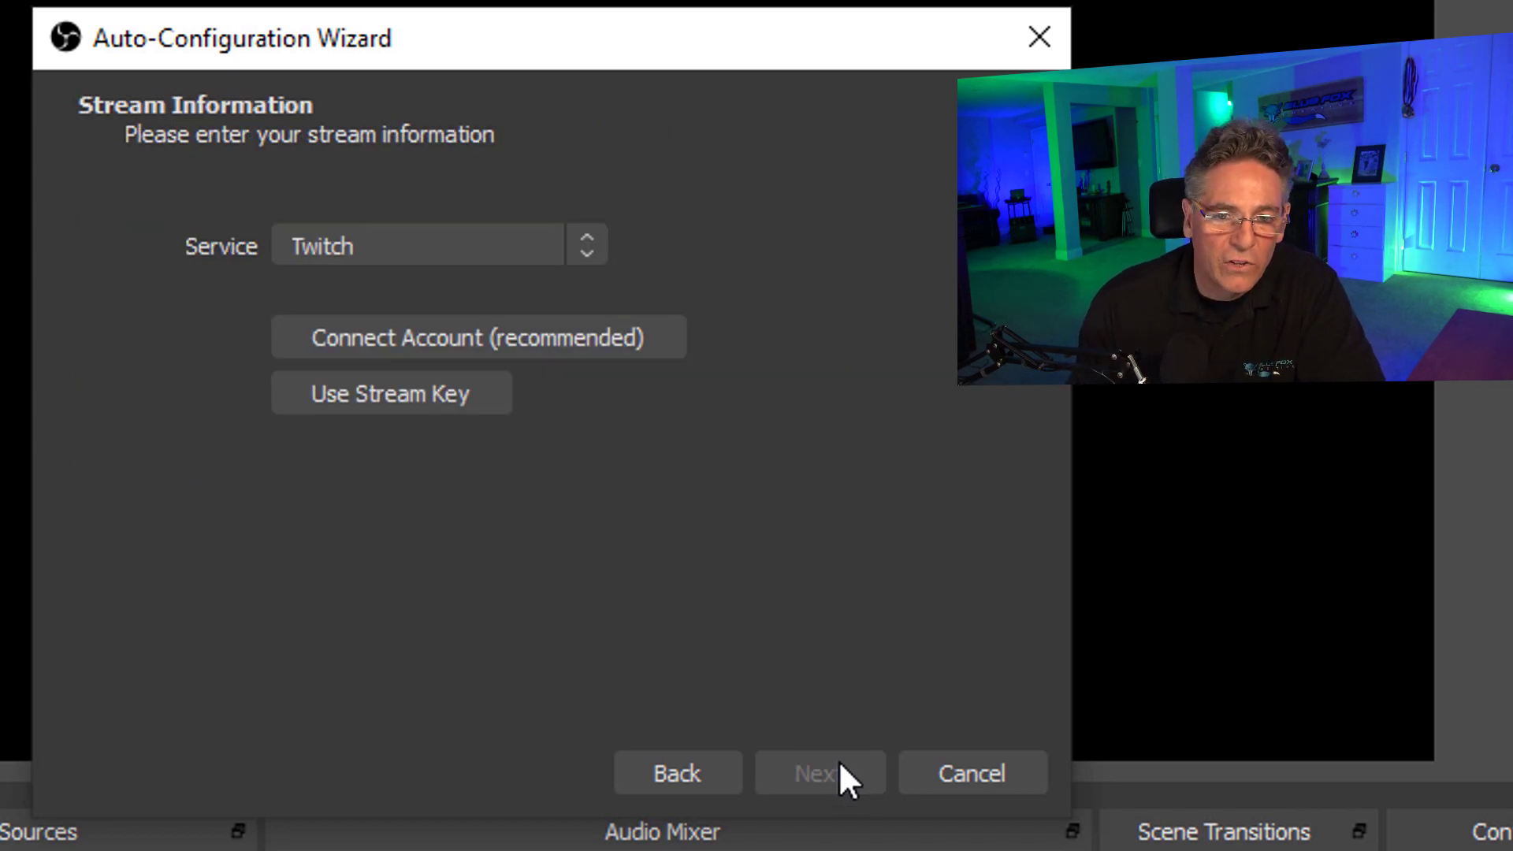
pyautogui.moveTo(501, 285)
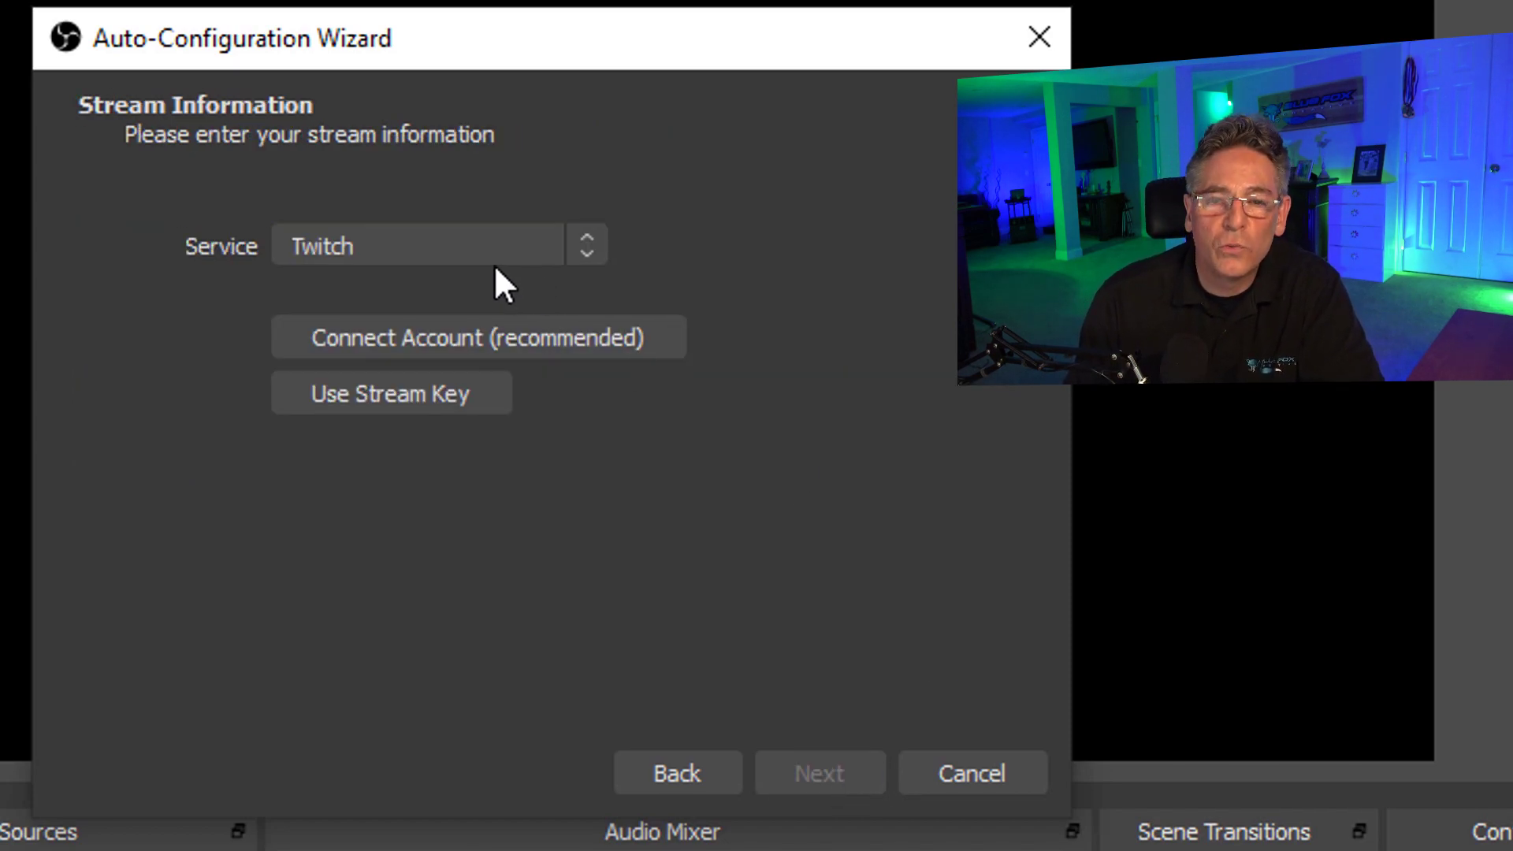
# Choose YouTube / YouTube Gaming as the wizard's streaming service
pyautogui.click(435, 246)
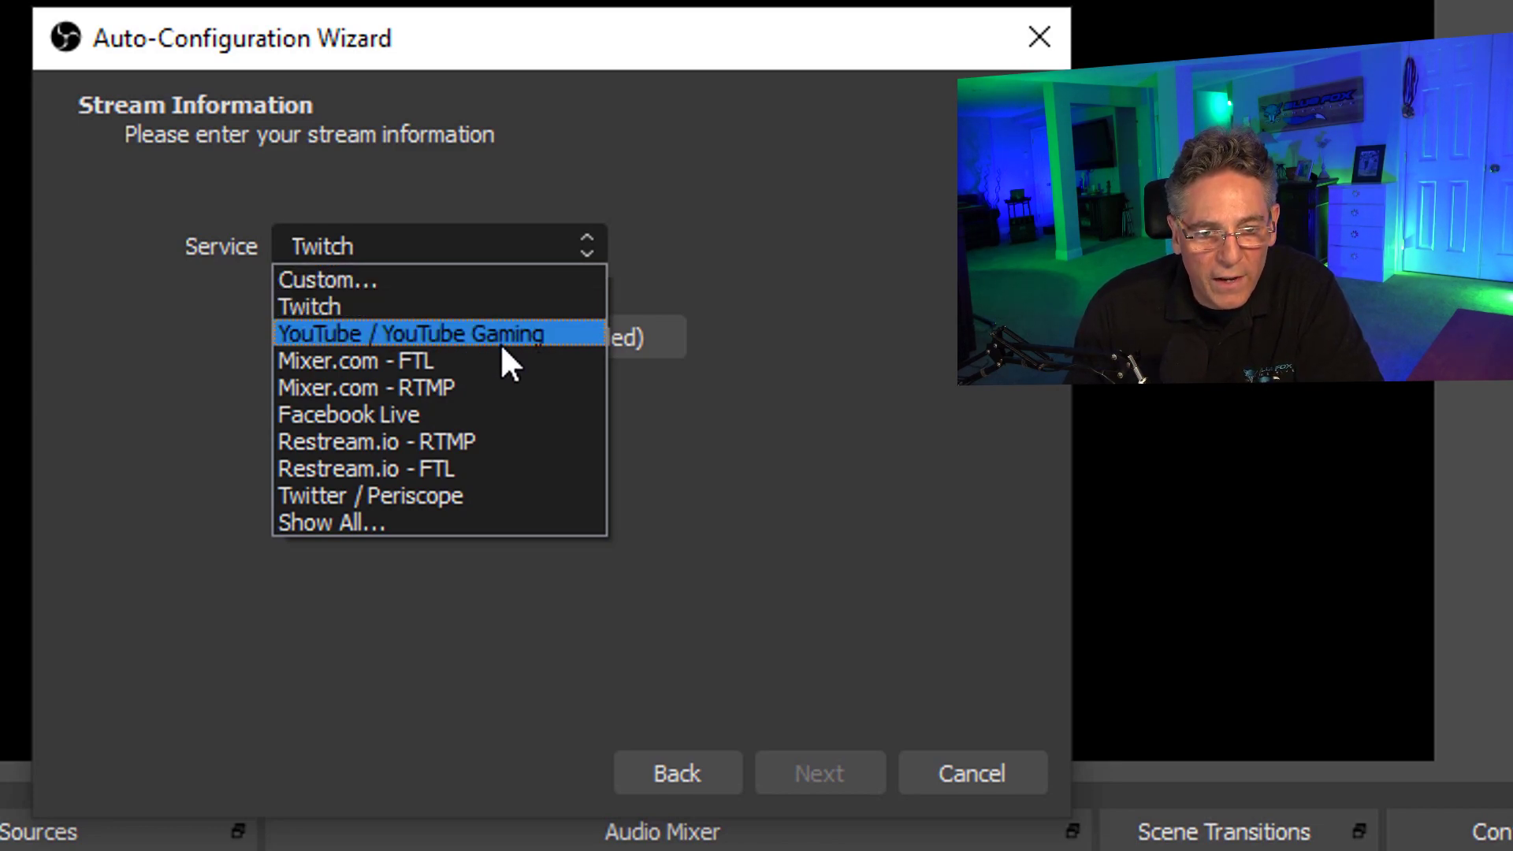
pyautogui.moveTo(536, 347)
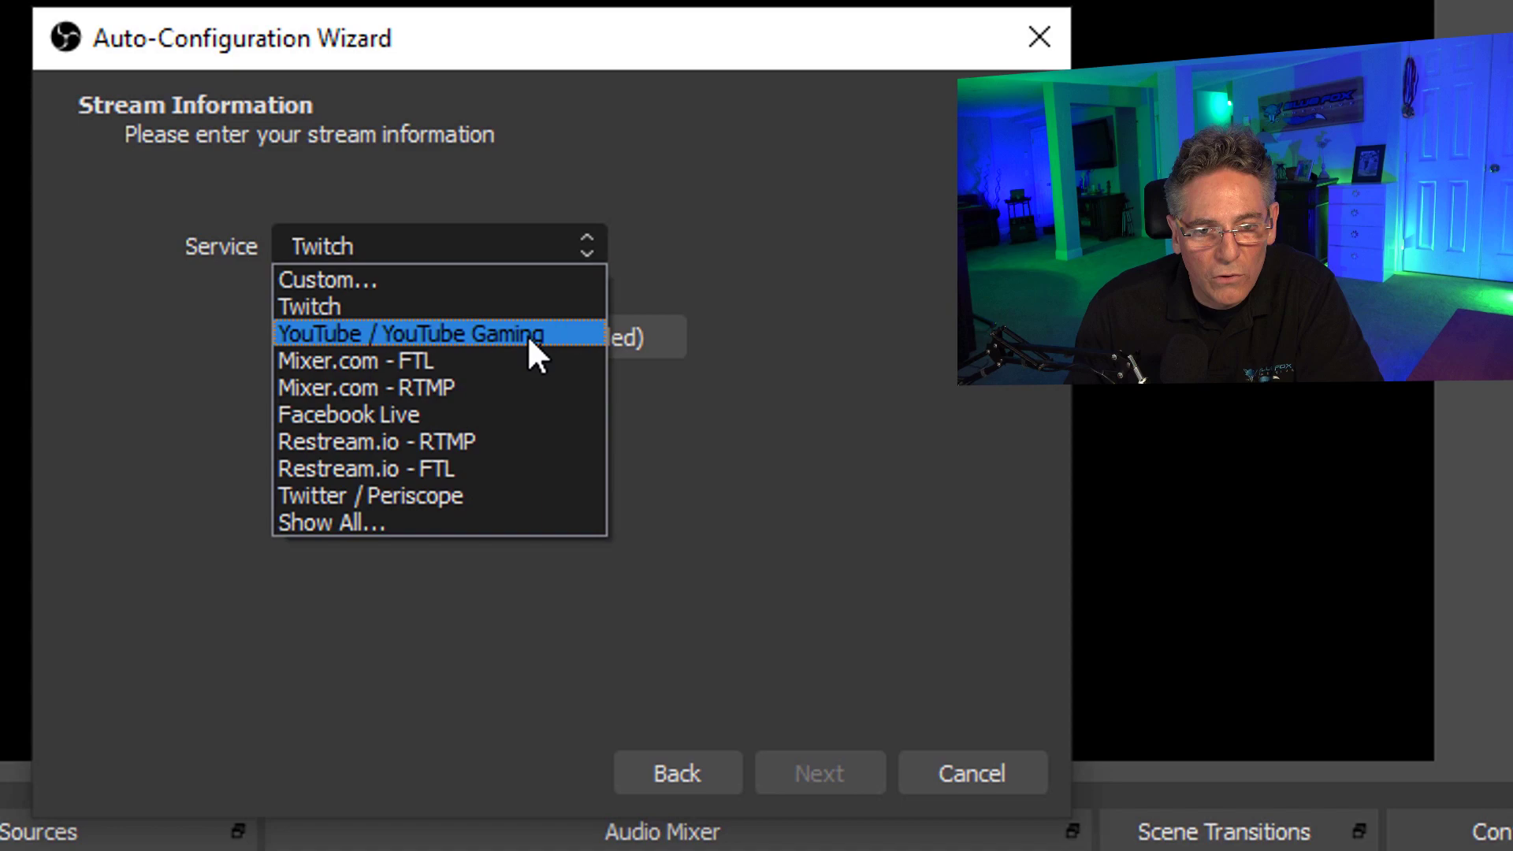
pyautogui.click(409, 333)
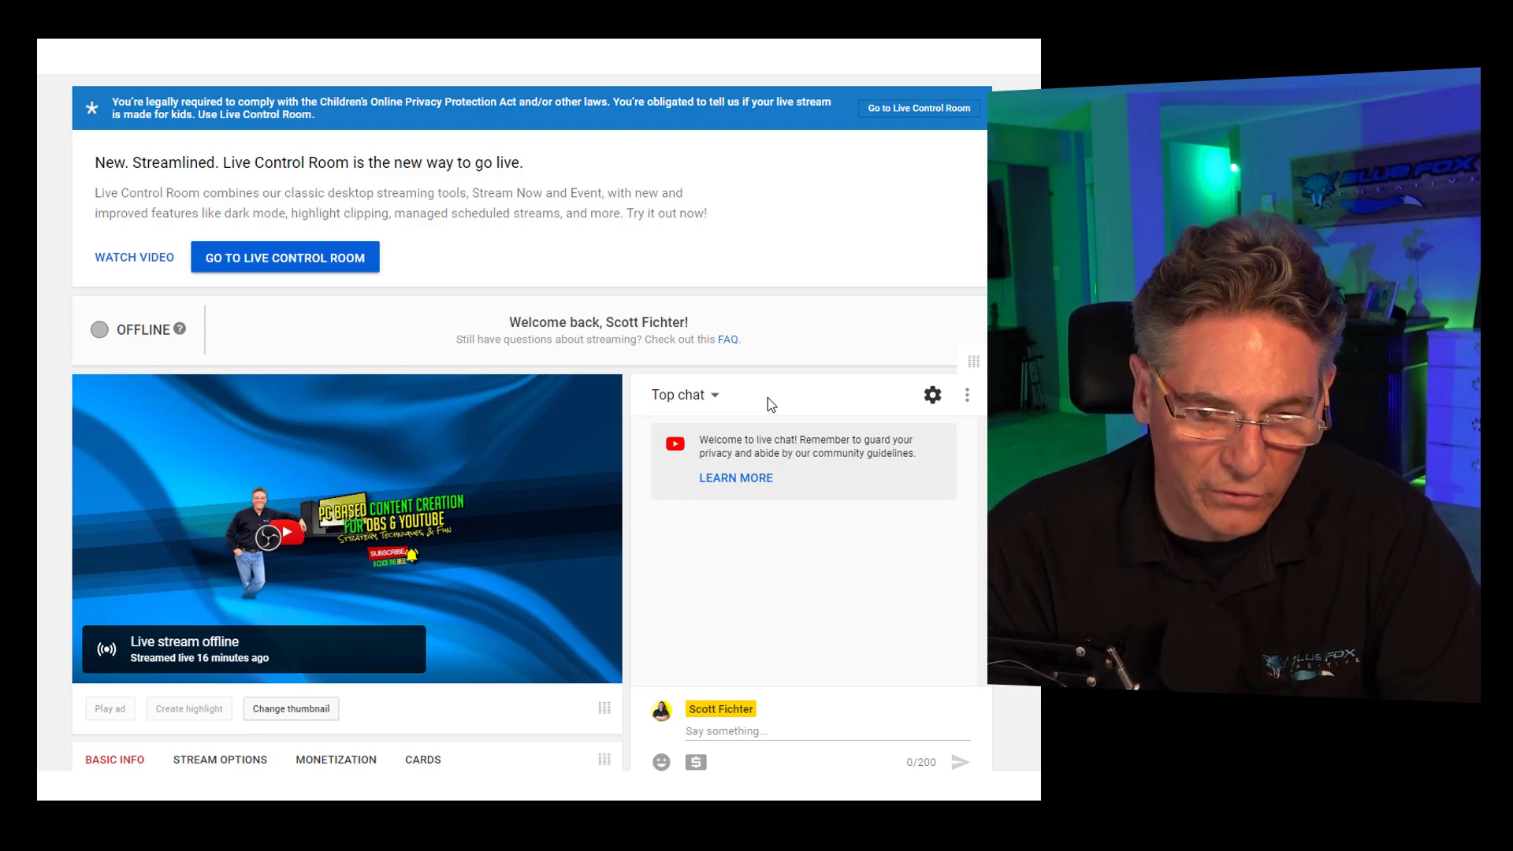
# In YouTube Studio's Encoder Setup, select the server URL and copy the stream key
pyautogui.scroll(-3)
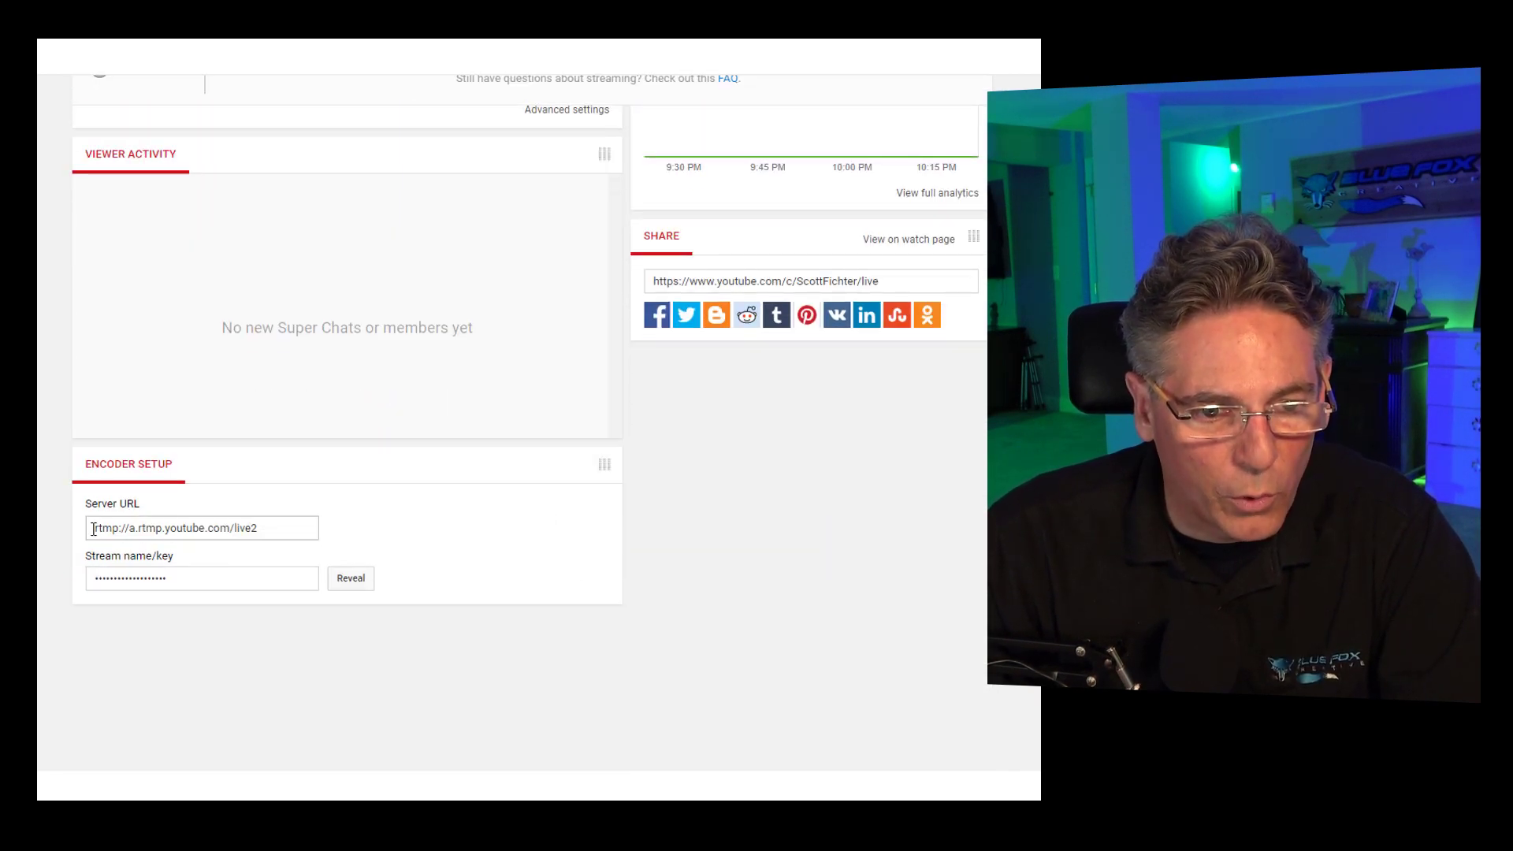
pyautogui.tripleClick(201, 528)
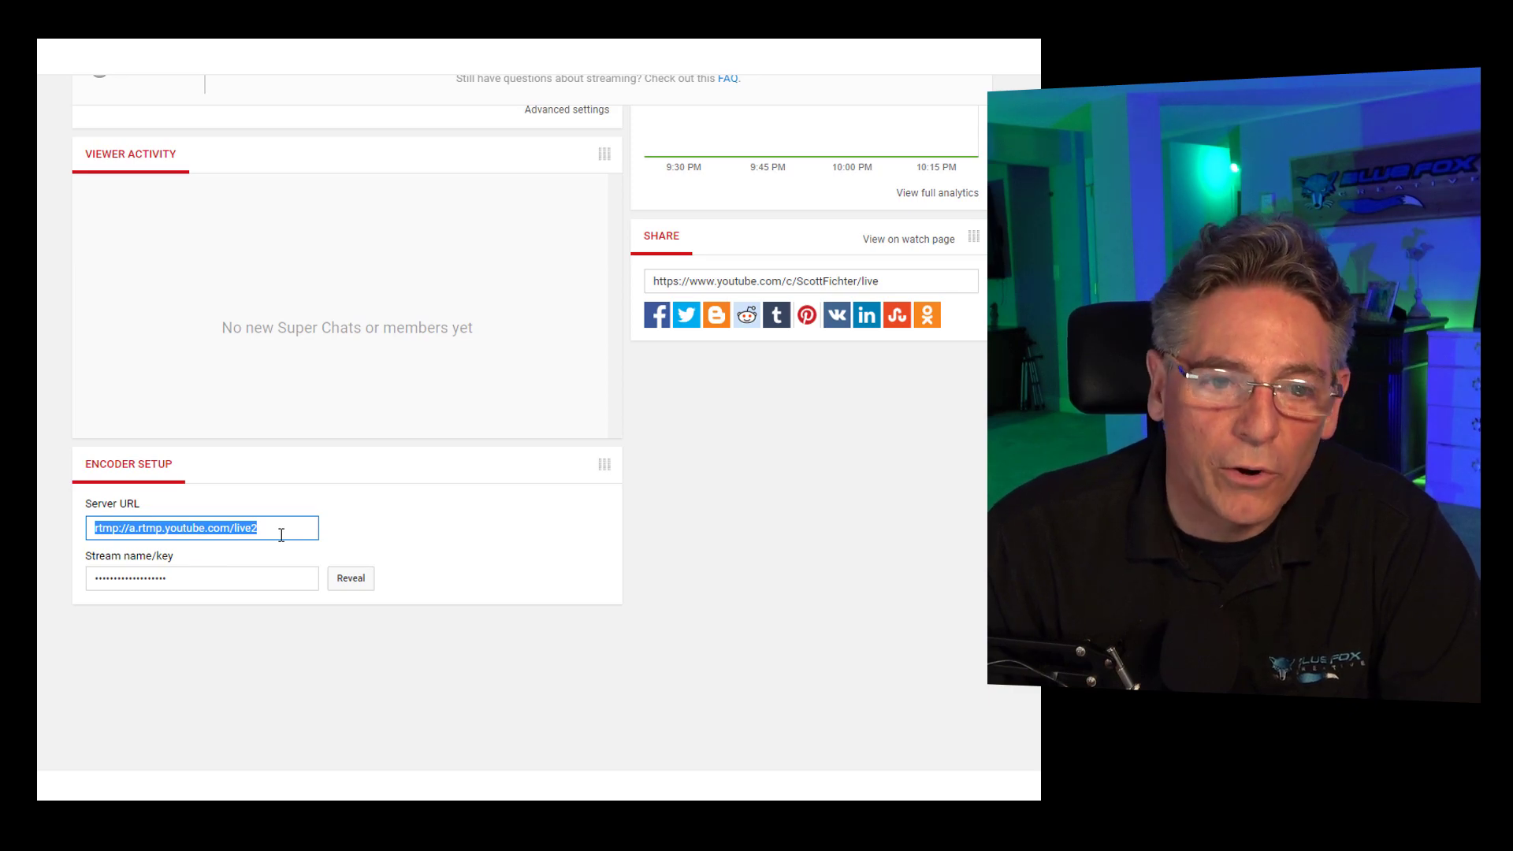
pyautogui.click(202, 578)
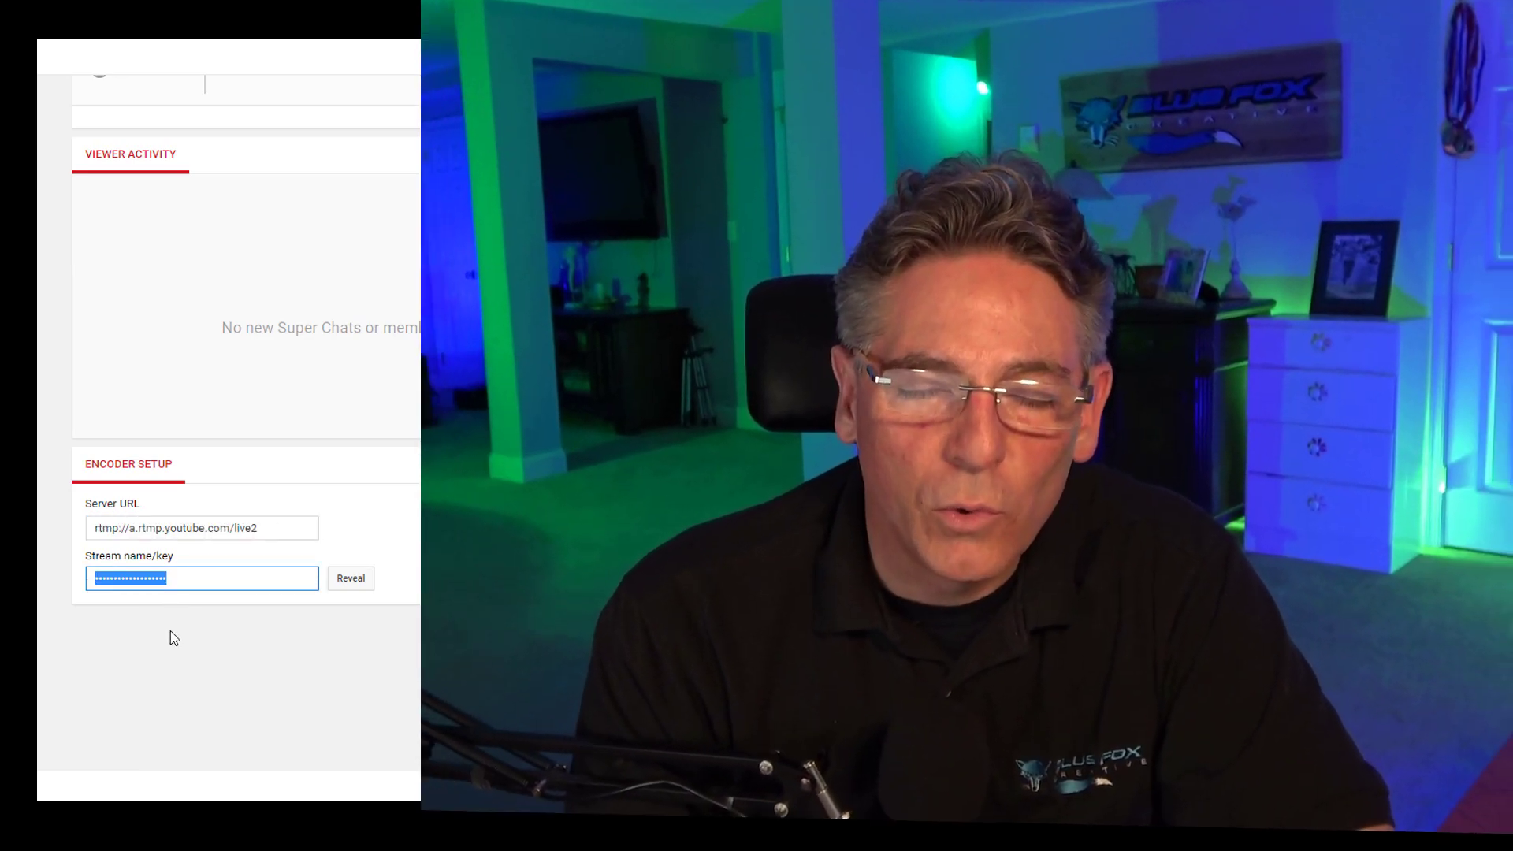
pyautogui.click(350, 578)
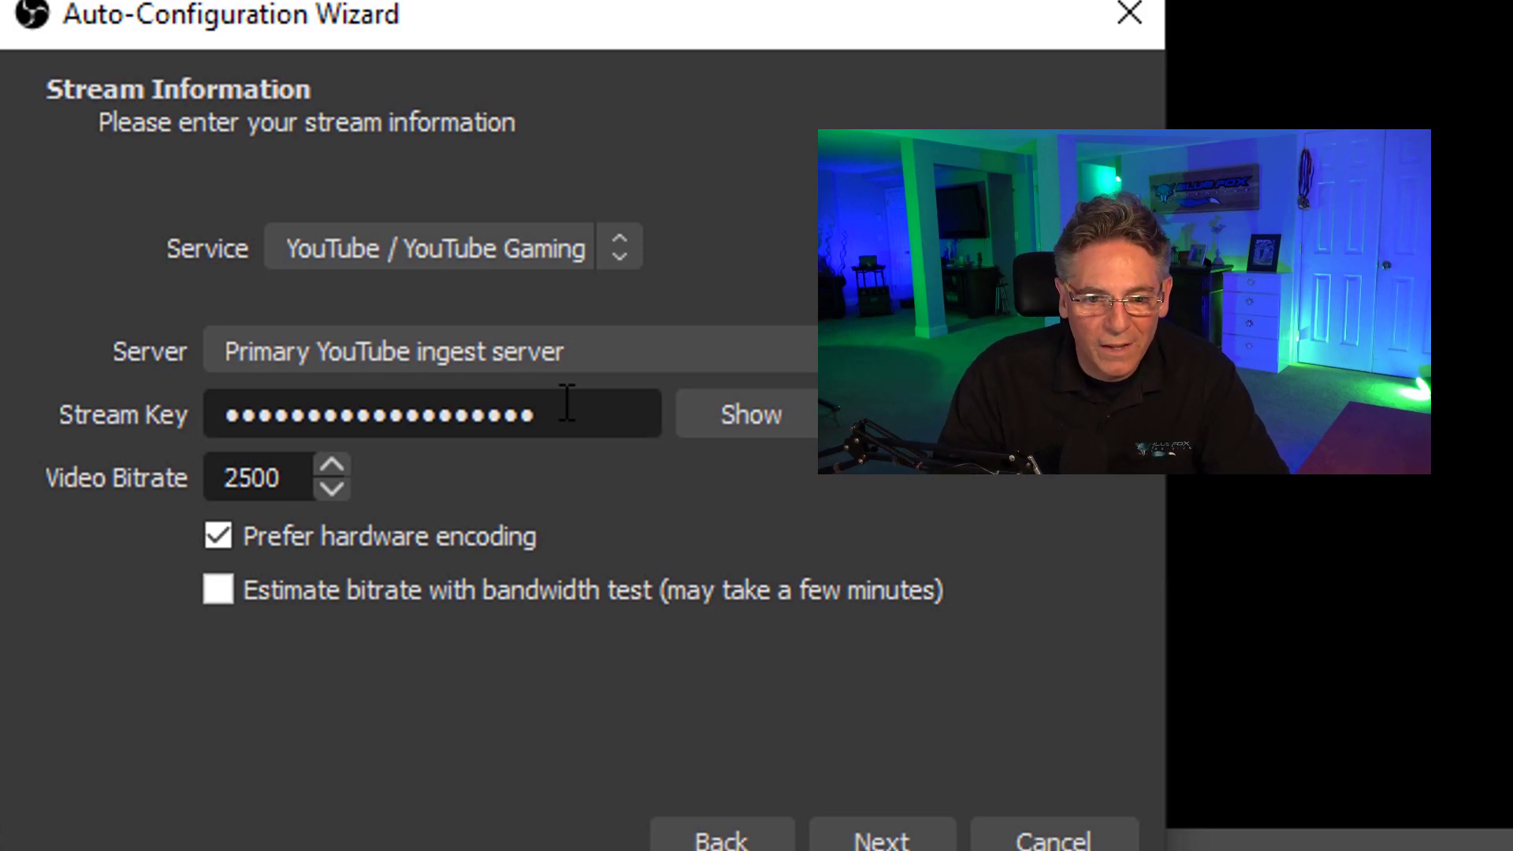
# Continue with the stream key and 2500 bitrate to the wizard's Final Results page
pyautogui.click(881, 838)
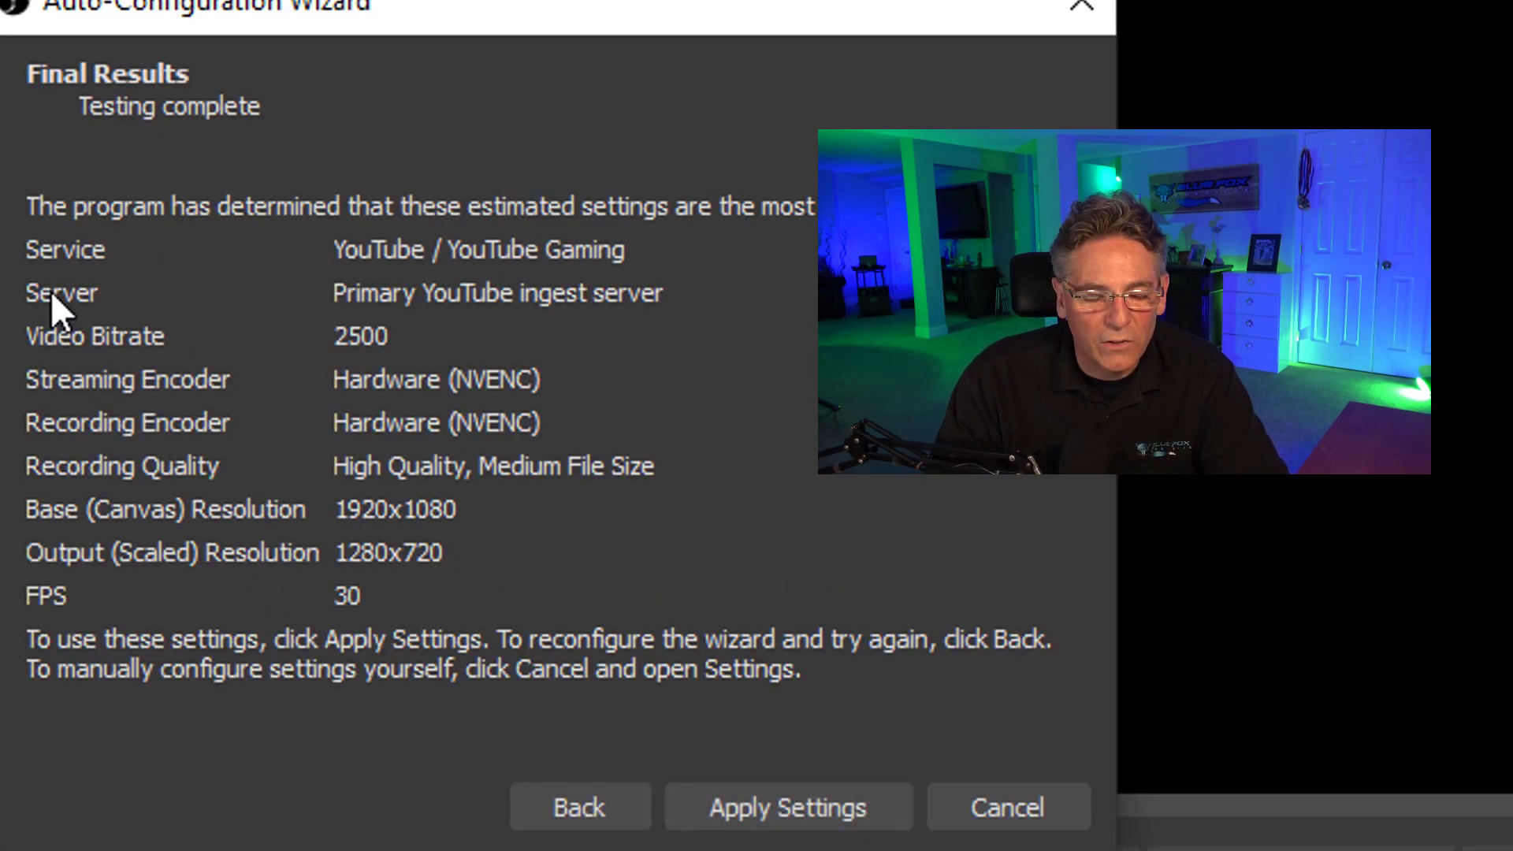
pyautogui.moveTo(440, 742)
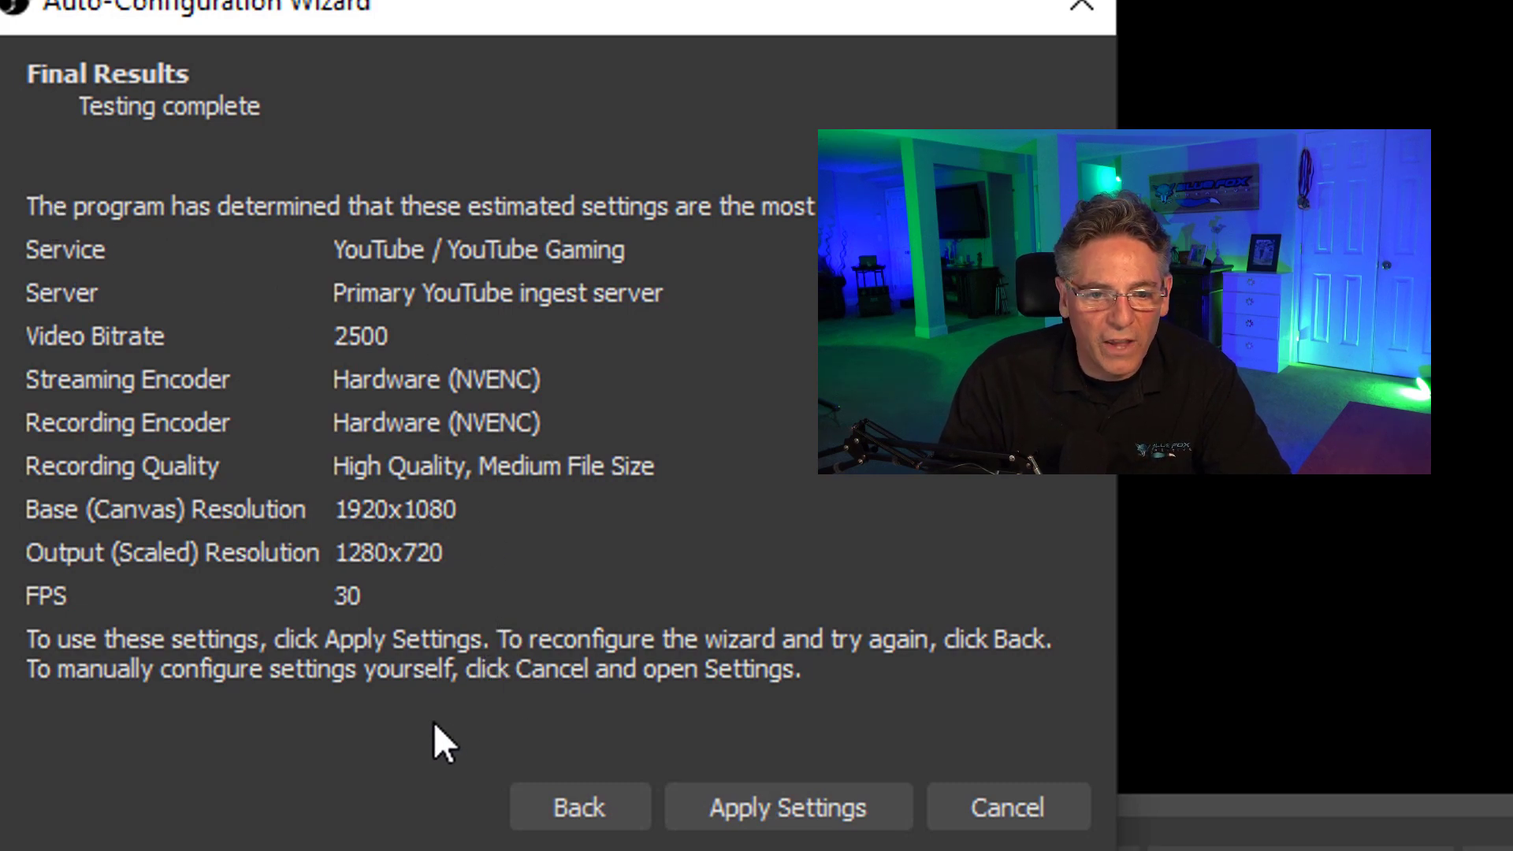
pyautogui.moveTo(372, 609)
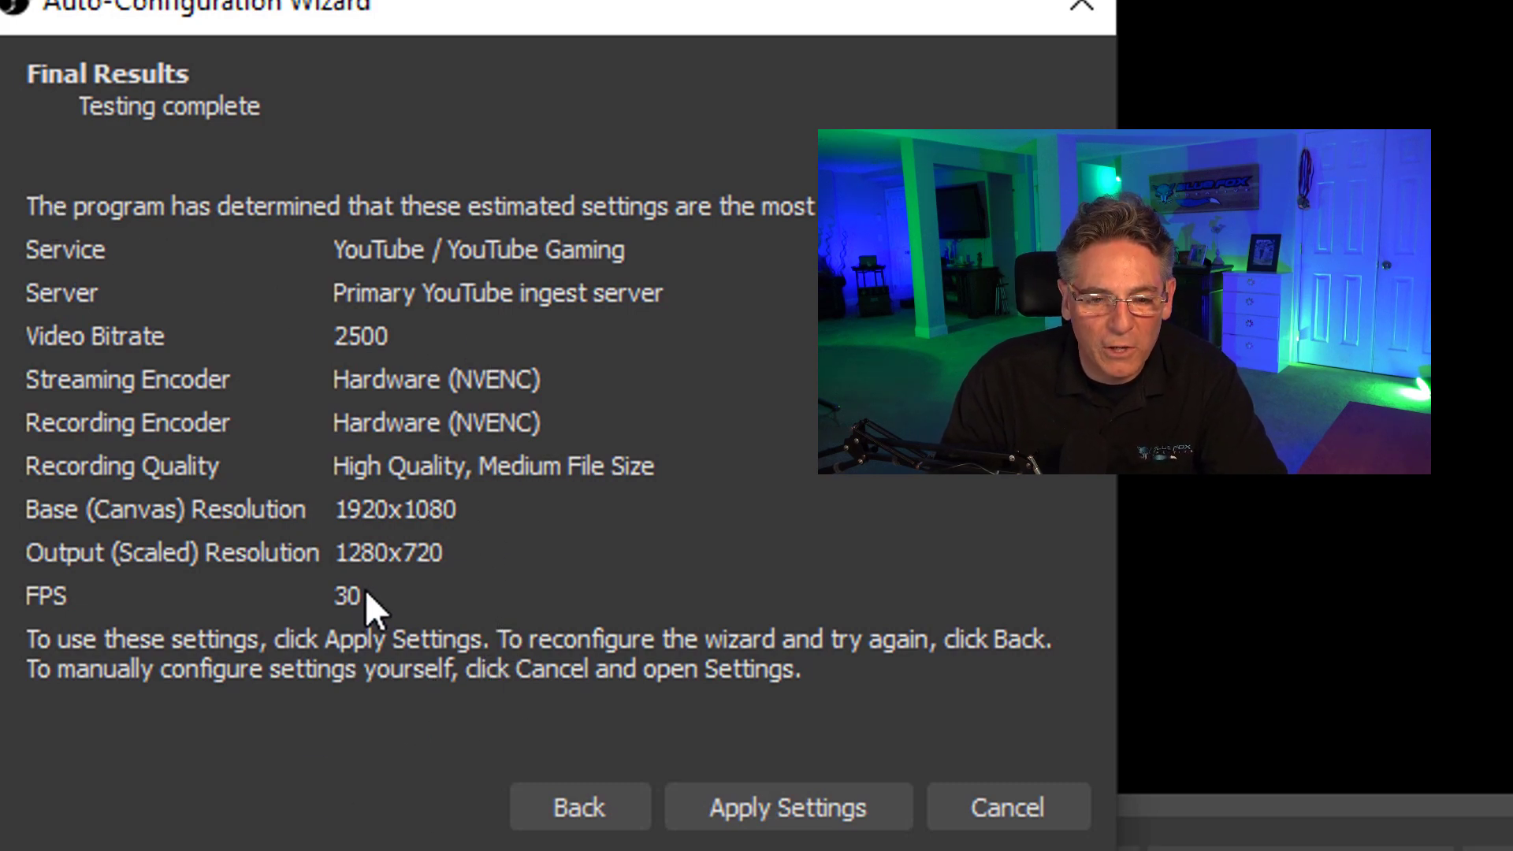
pyautogui.moveTo(506, 540)
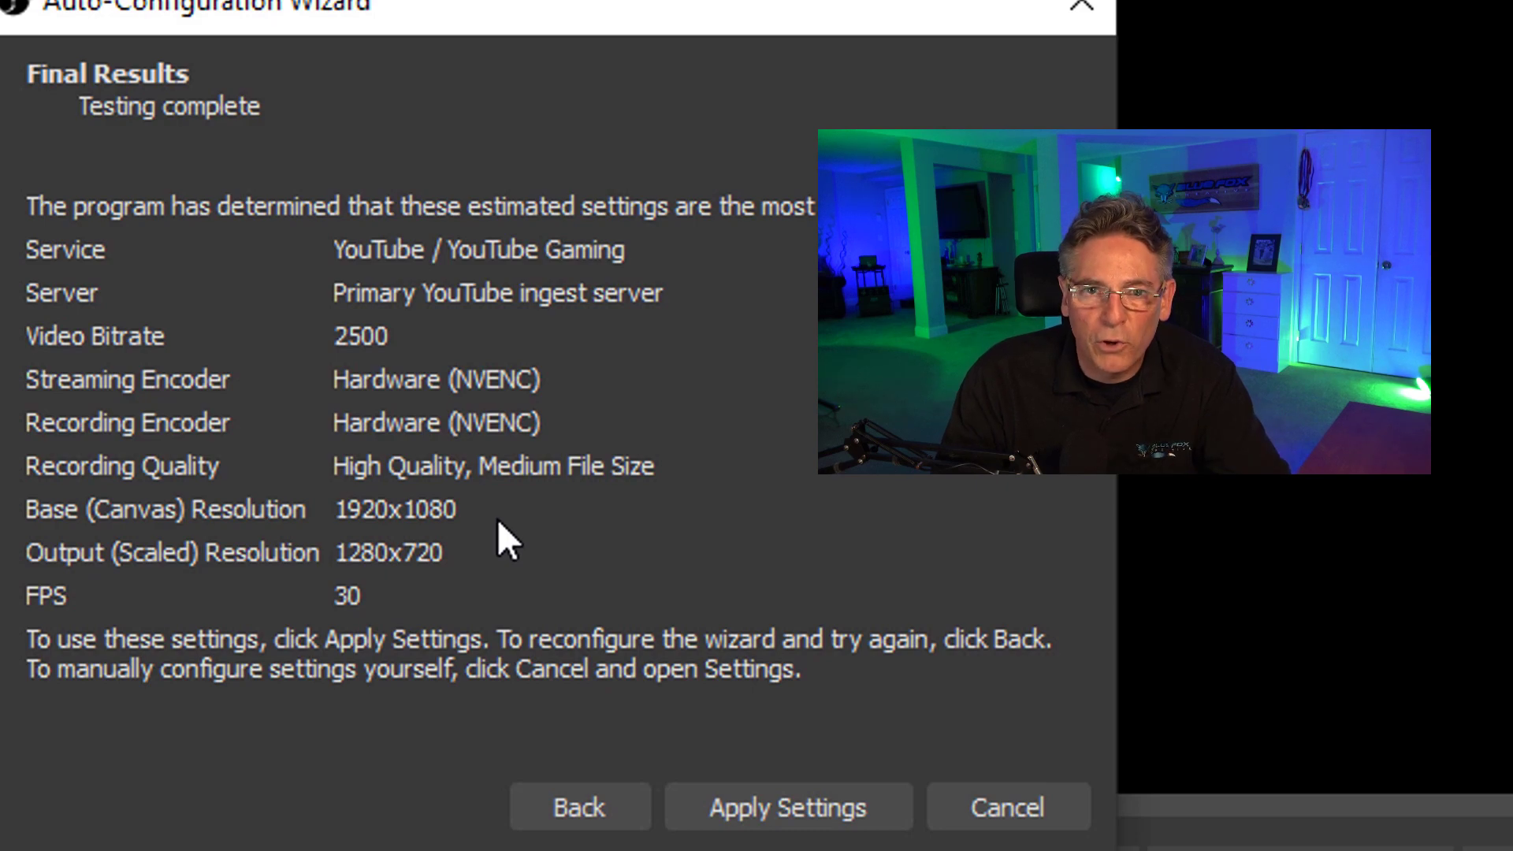
pyautogui.moveTo(545, 704)
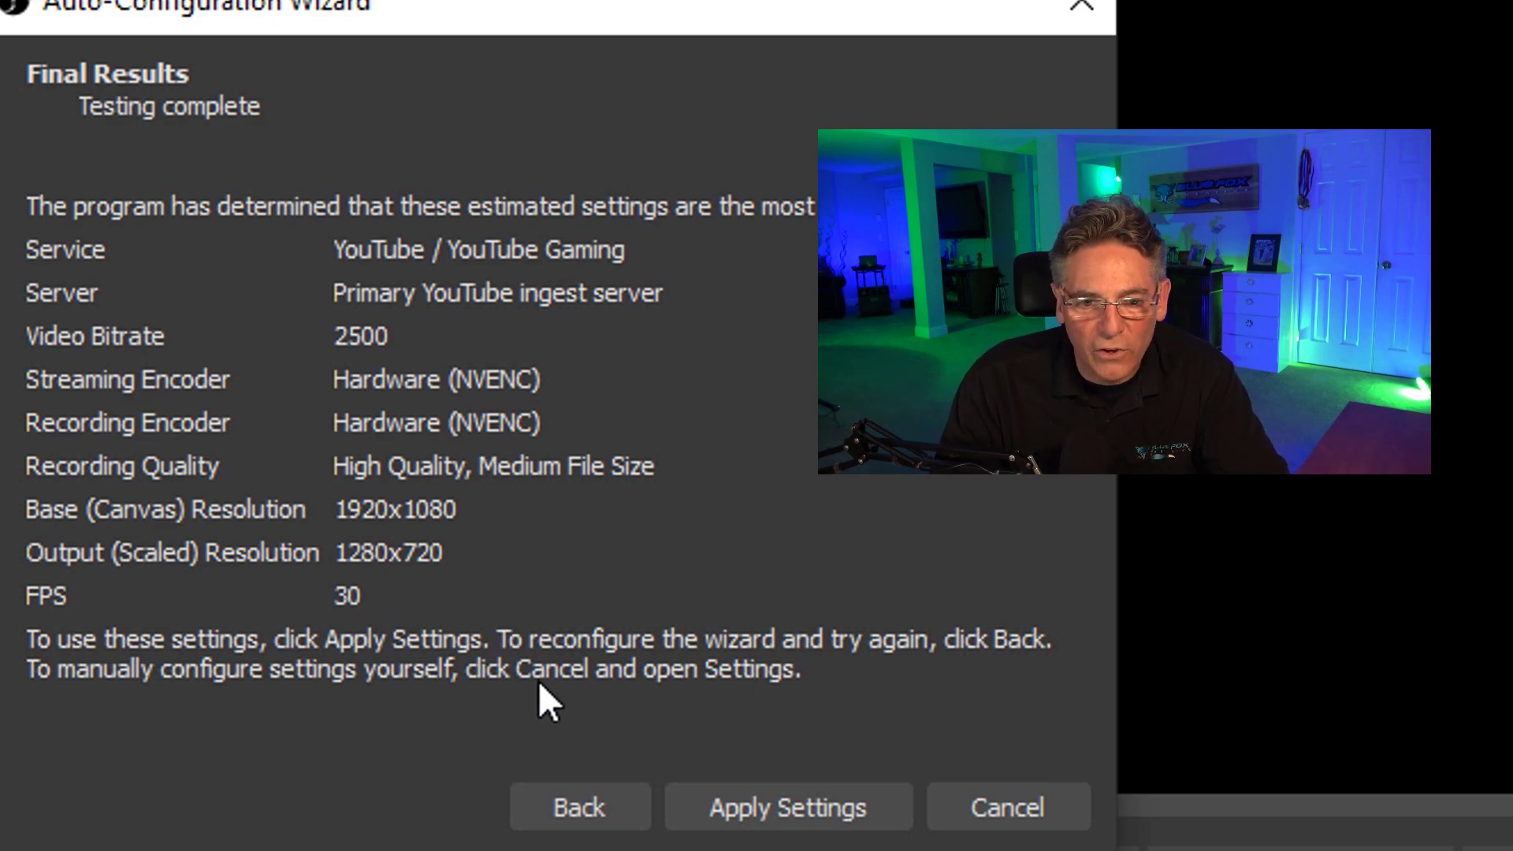
pyautogui.moveTo(106, 560)
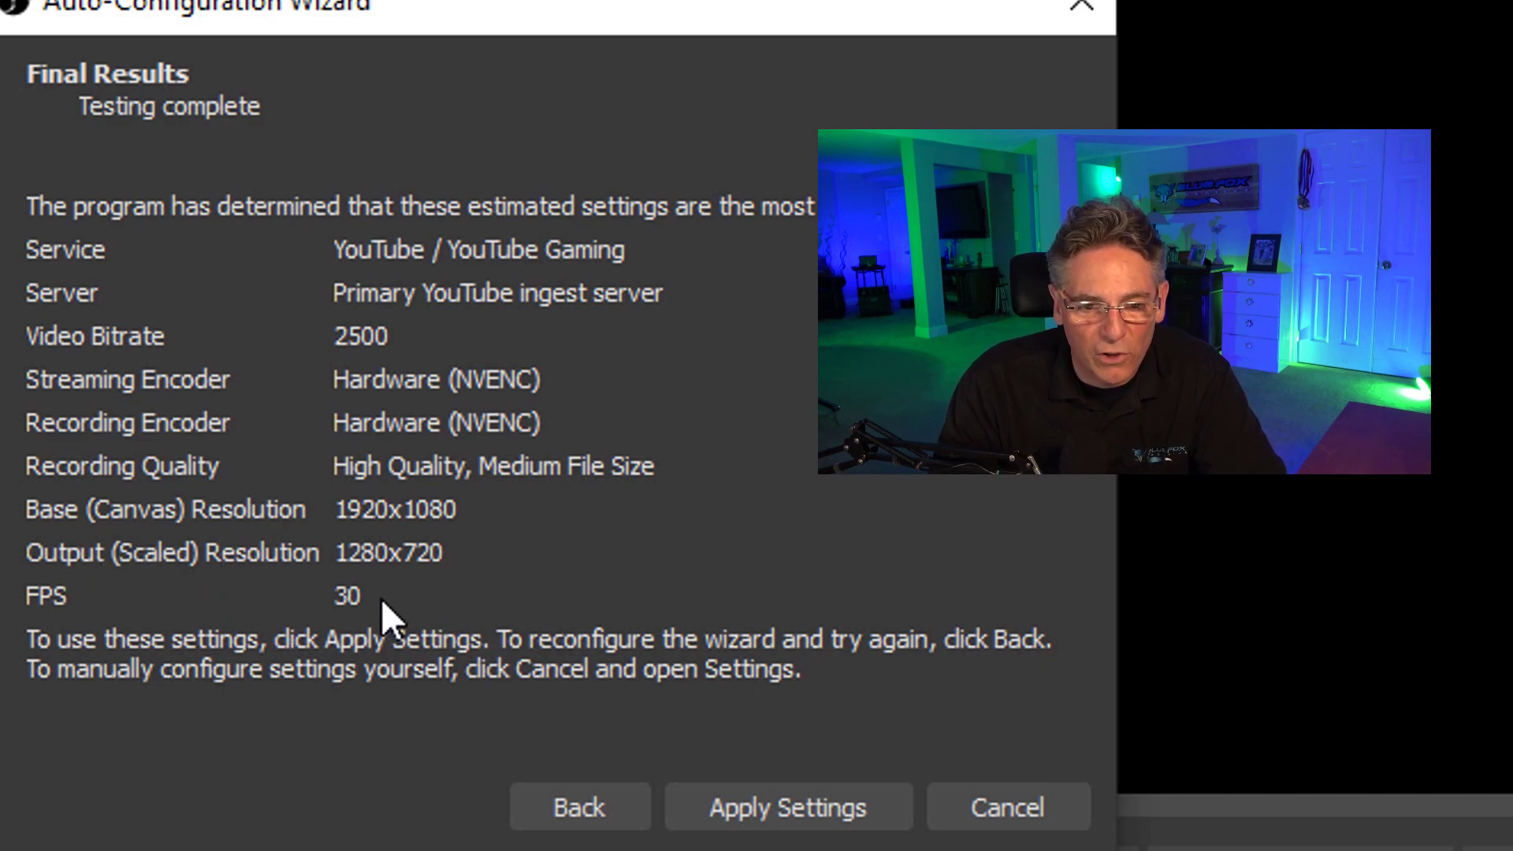
pyautogui.moveTo(522, 552)
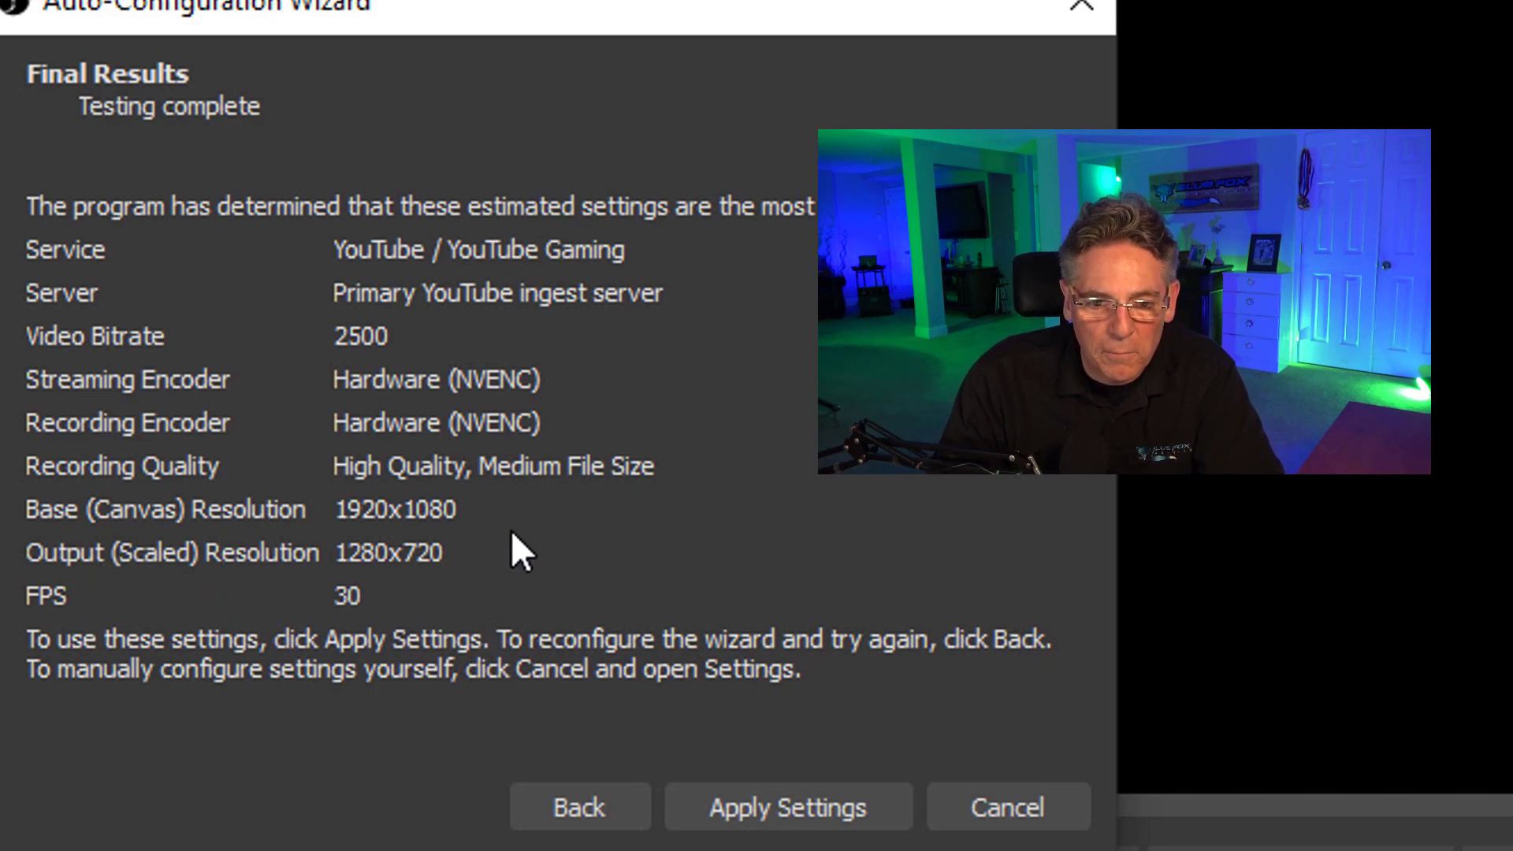
pyautogui.moveTo(788, 806)
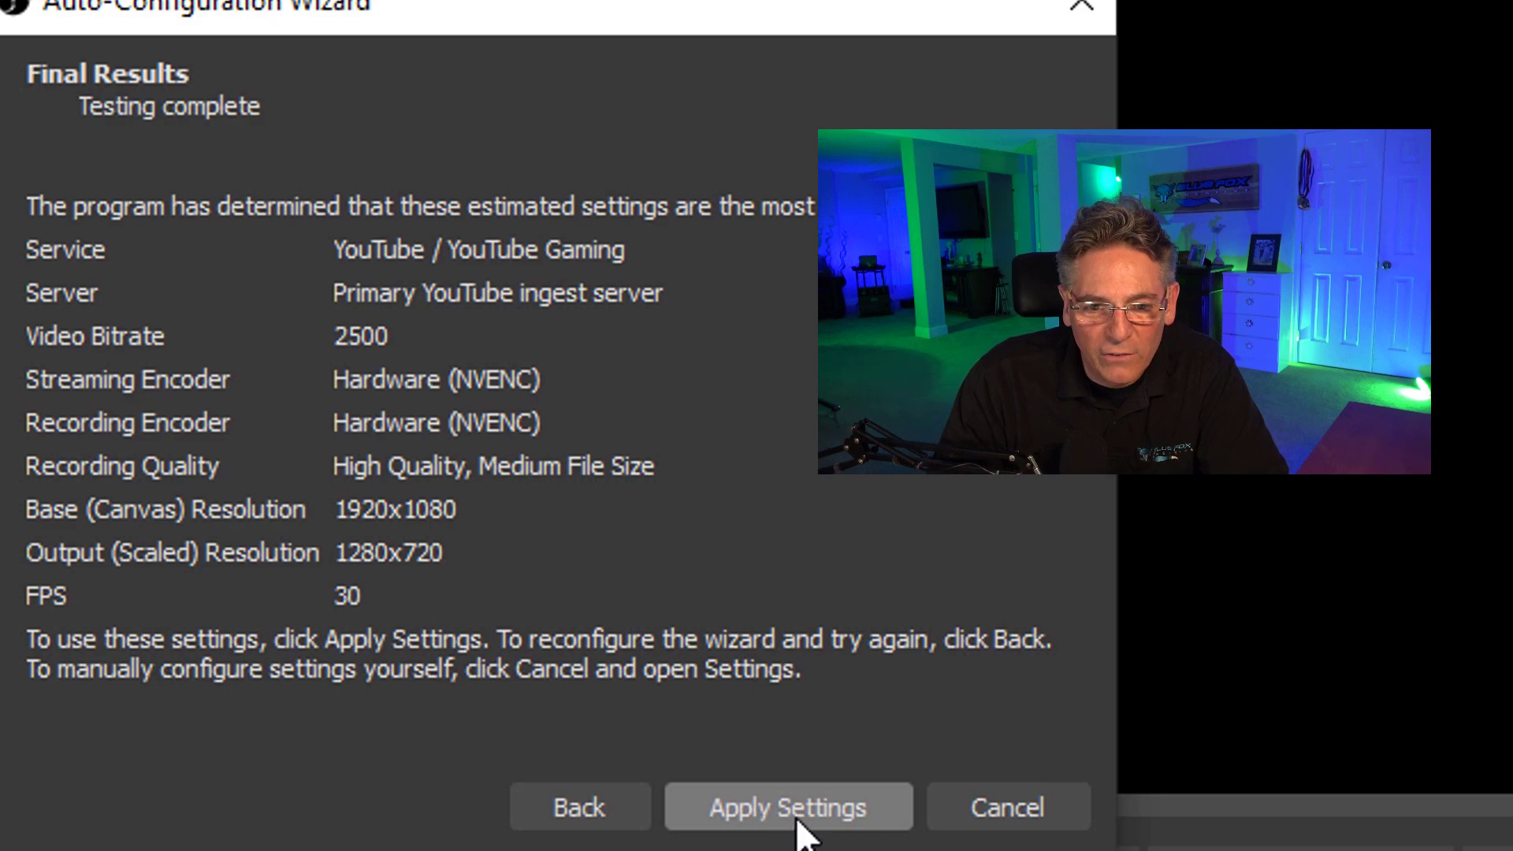
# Apply the recommended streaming settings and return to the OBS main window
pyautogui.click(788, 807)
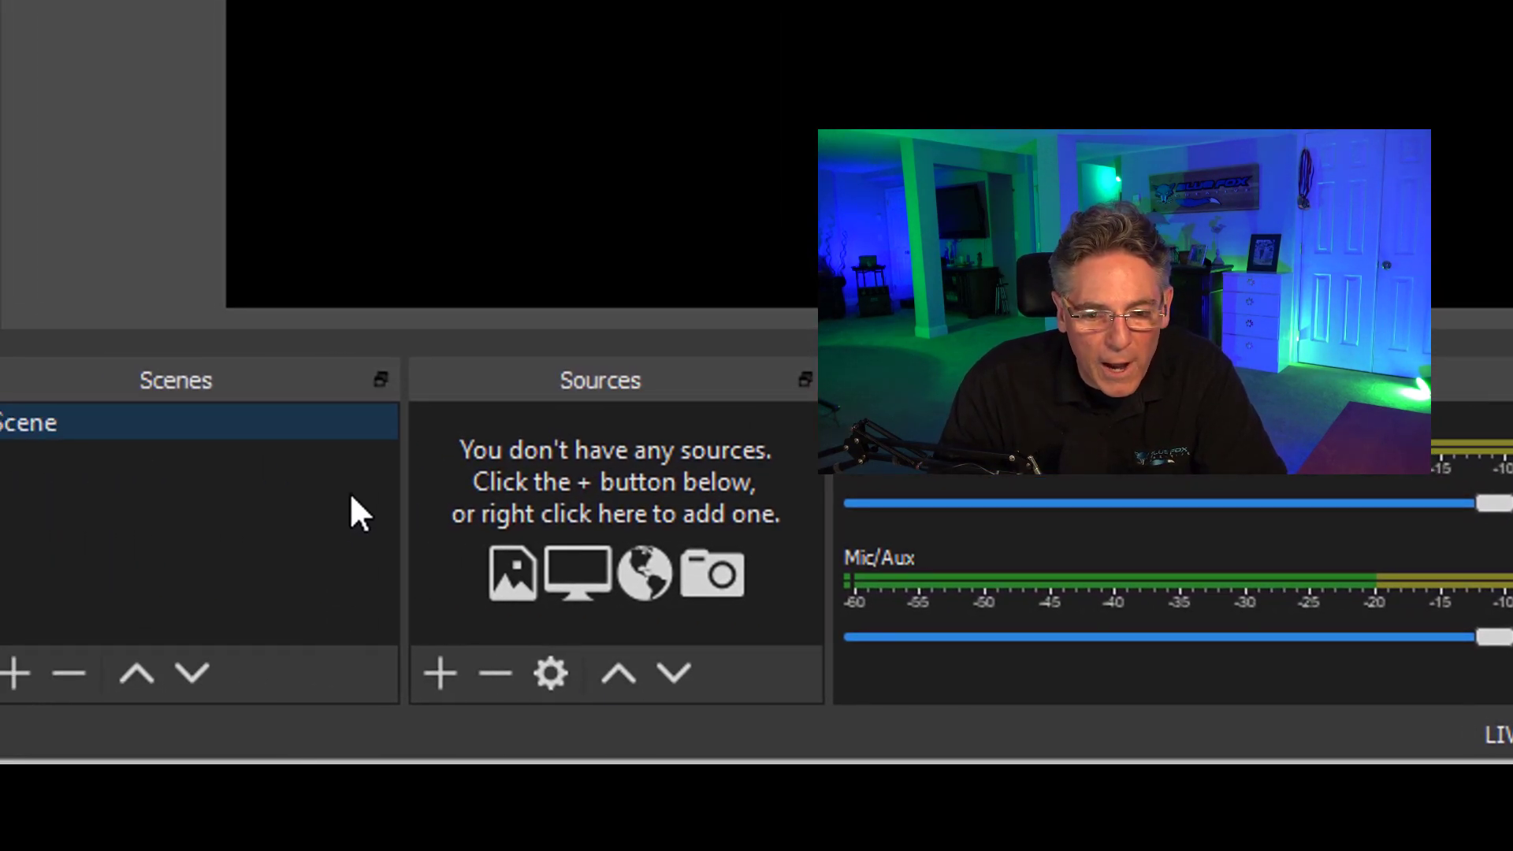
pyautogui.moveTo(700, 578)
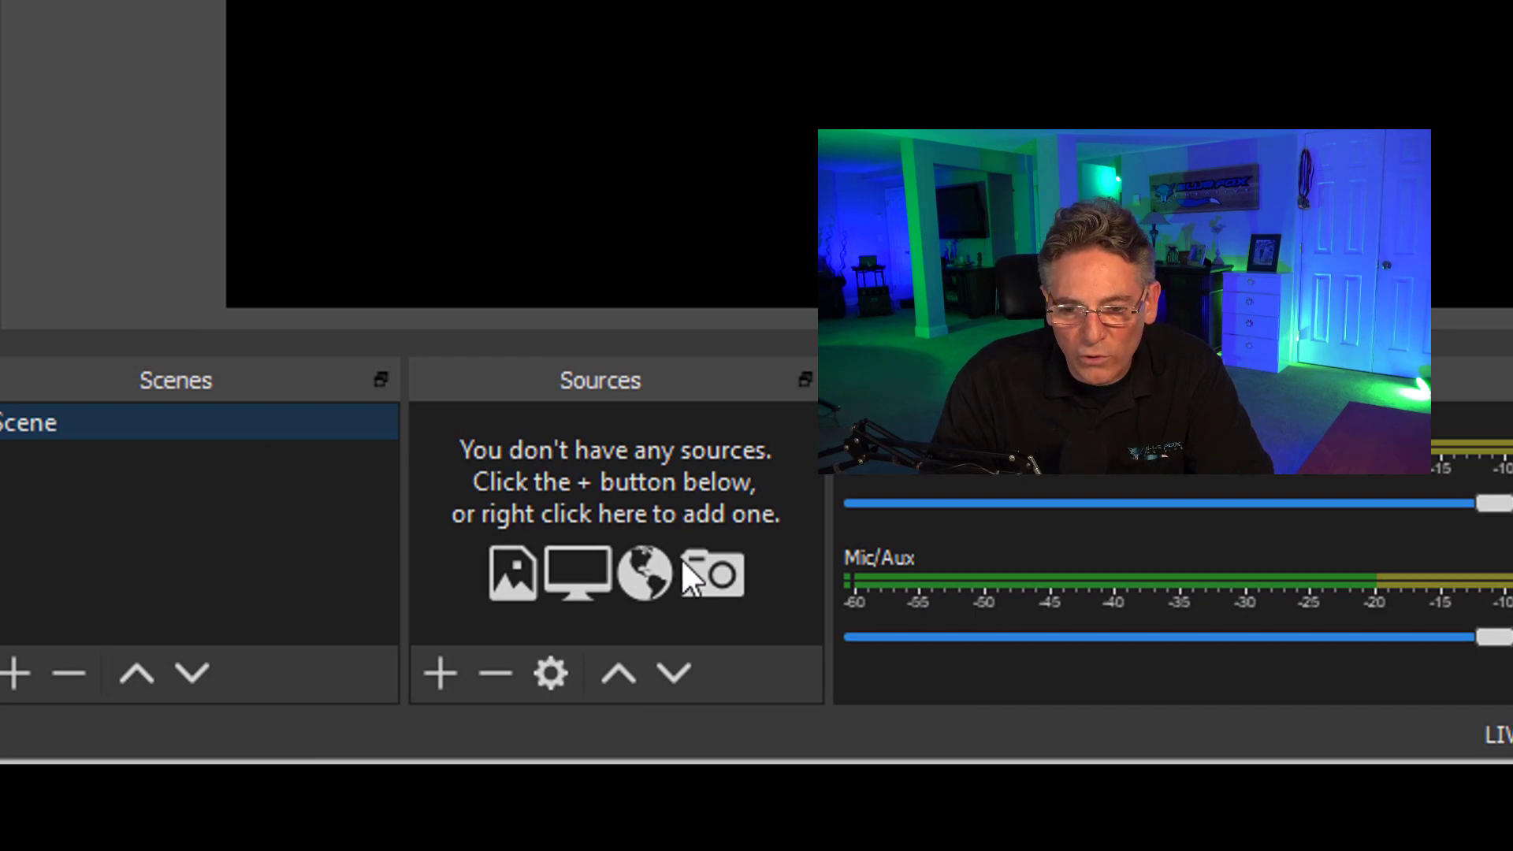